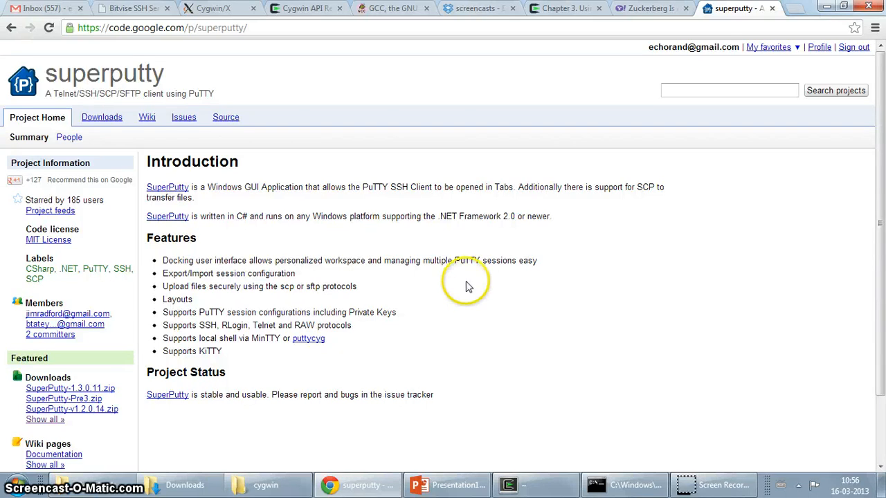
{"action": "mouse_move", "coordinate": [466, 286]}
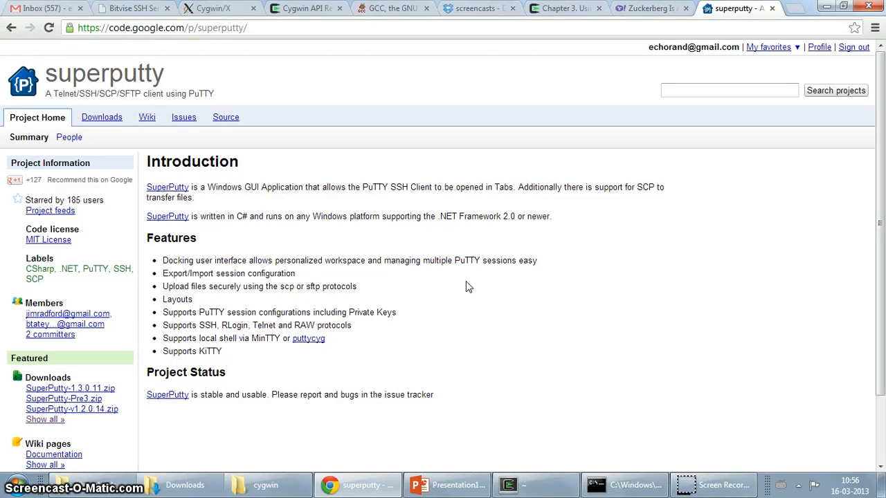
{"action": "mouse_move", "coordinate": [419, 187]}
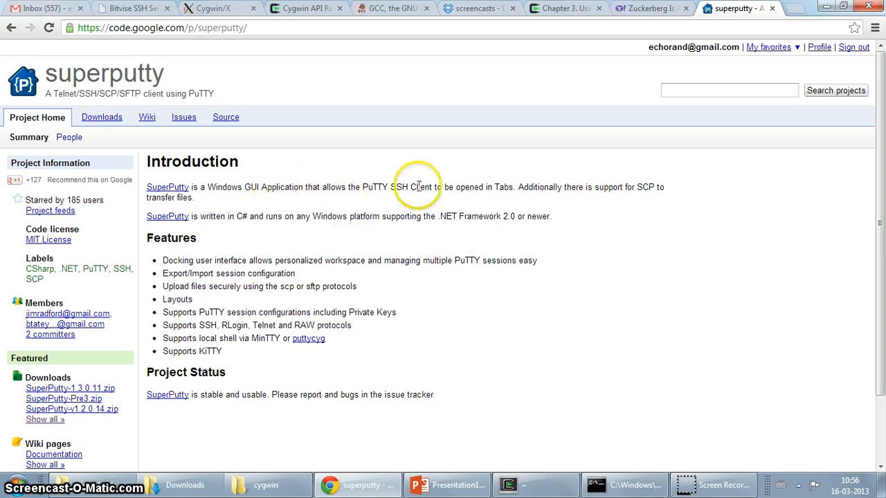
{"action": "mouse_move", "coordinate": [479, 192]}
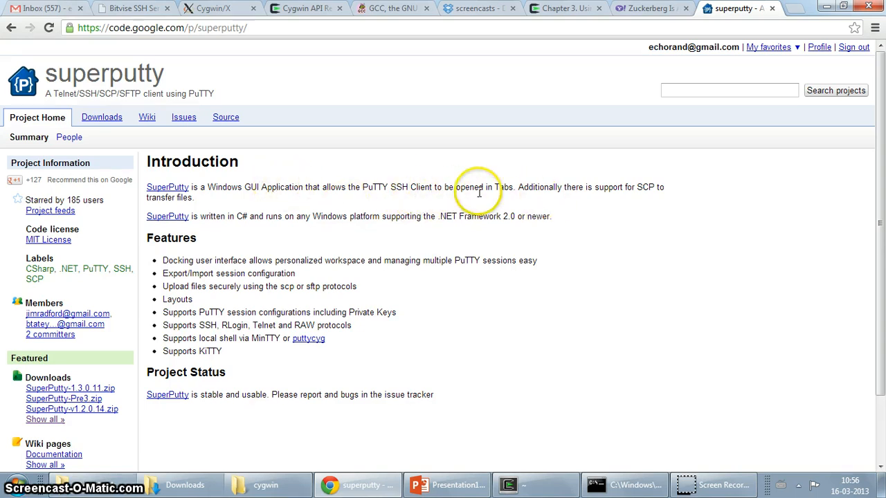
{"action": "mouse_move", "coordinate": [620, 193]}
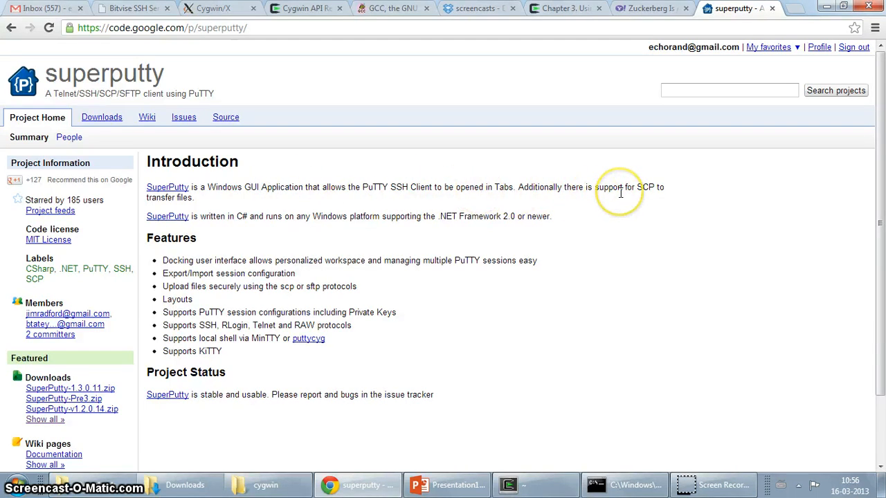
{"action": "mouse_move", "coordinate": [167, 216]}
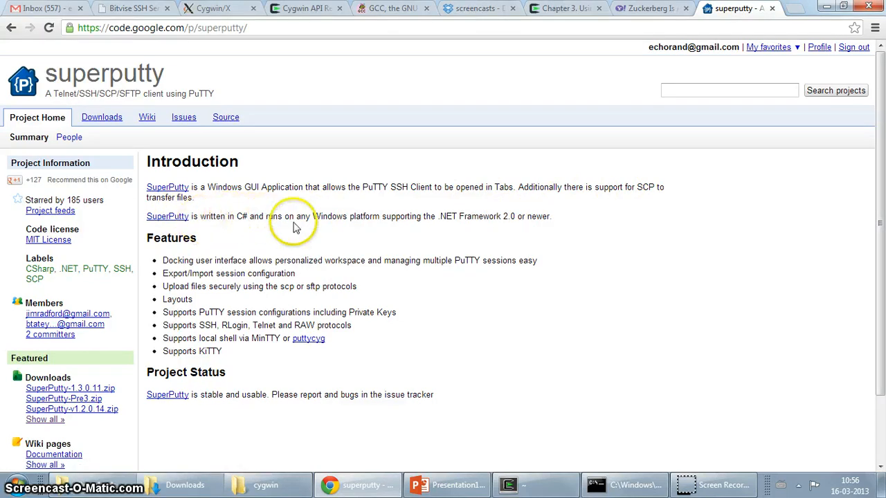
{"action": "mouse_move", "coordinate": [401, 251]}
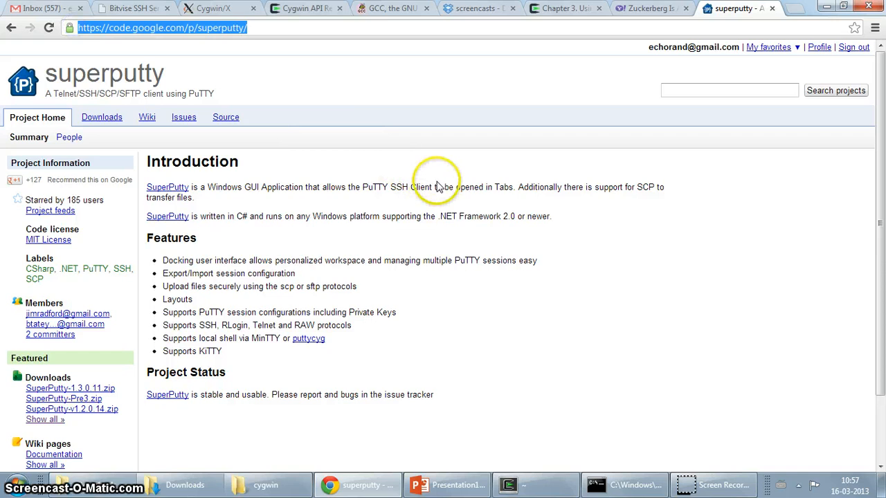
{"action": "mouse_move", "coordinate": [299, 153]}
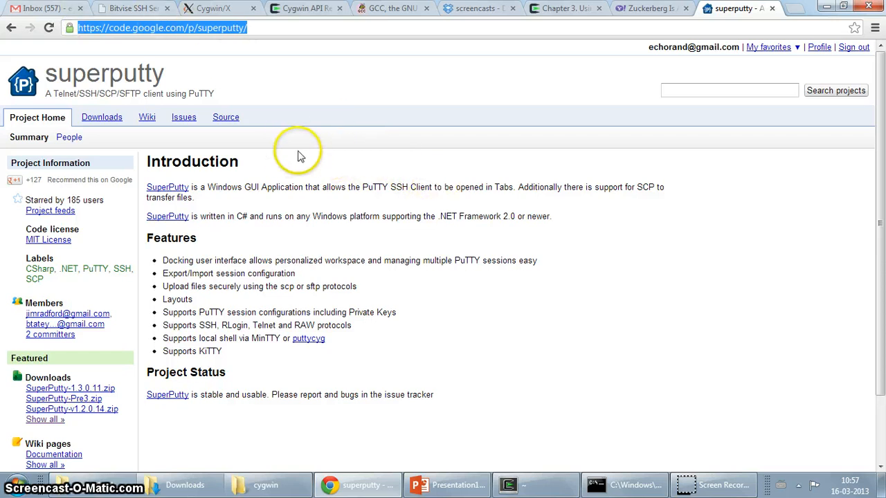
{"action": "mouse_move", "coordinate": [353, 206]}
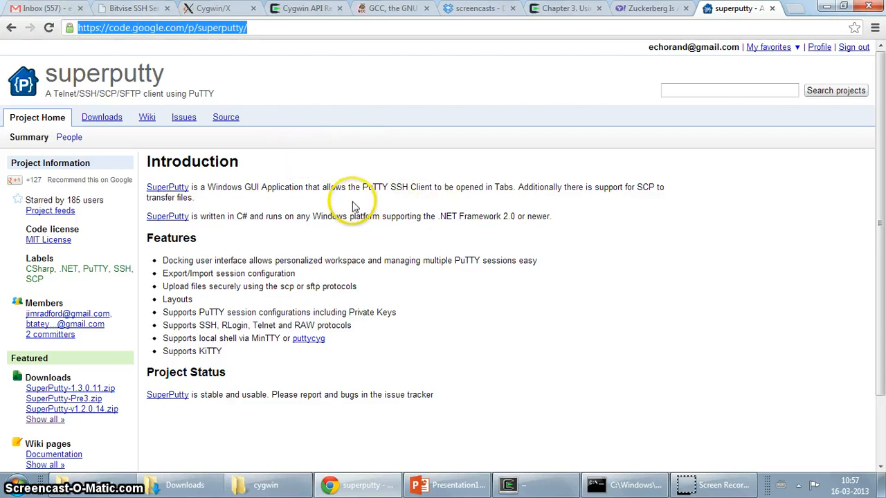
{"action": "mouse_move", "coordinate": [398, 208]}
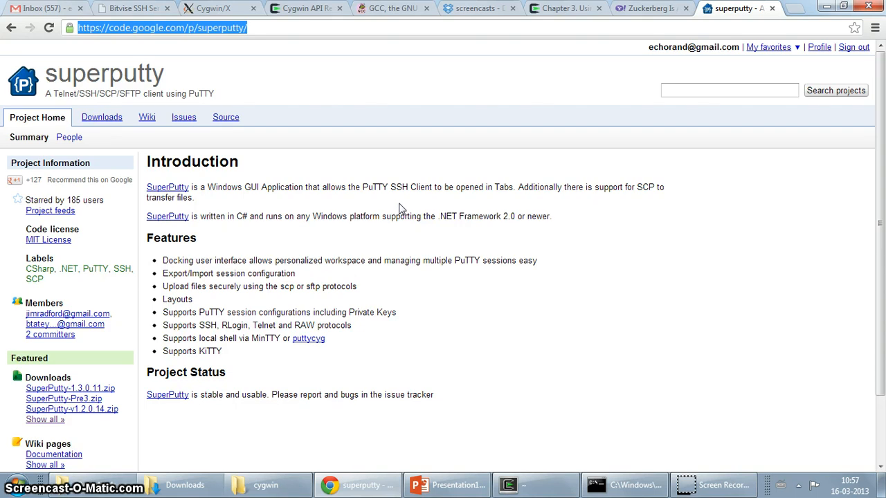
{"action": "mouse_move", "coordinate": [362, 208]}
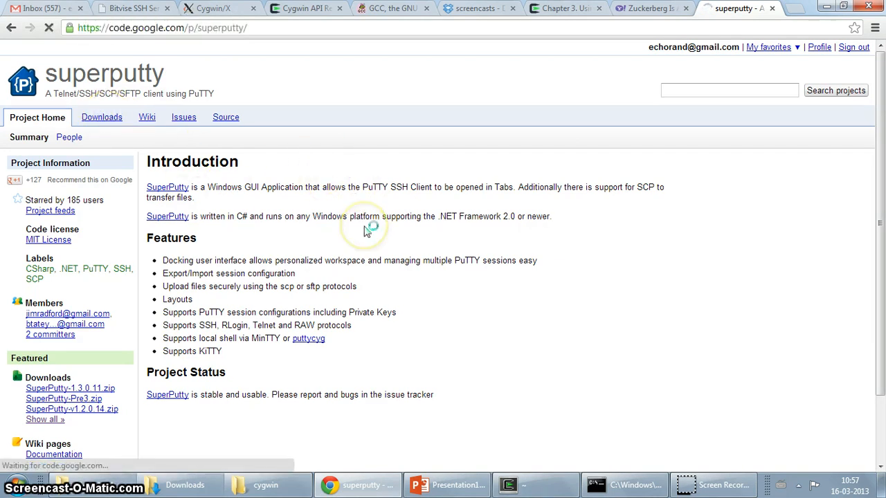
- Download SuperPutty-1.4.0.2.zip from the superputty project's Downloads list on Google Code
{"action": "left_click", "coordinate": [102, 117]}
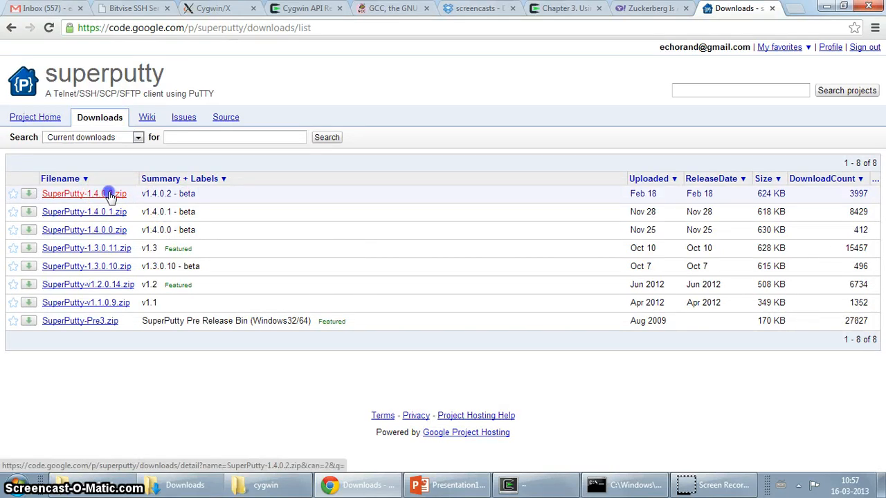
{"action": "left_click", "coordinate": [84, 193]}
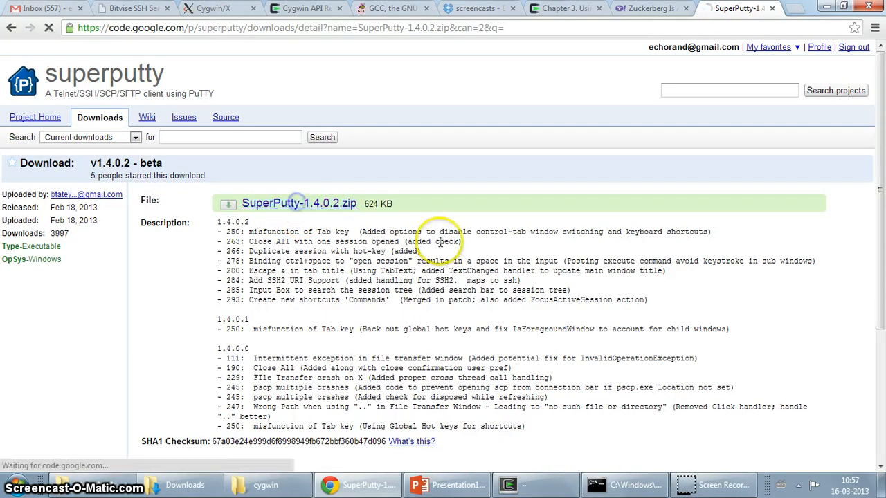
{"action": "left_click", "coordinate": [299, 204]}
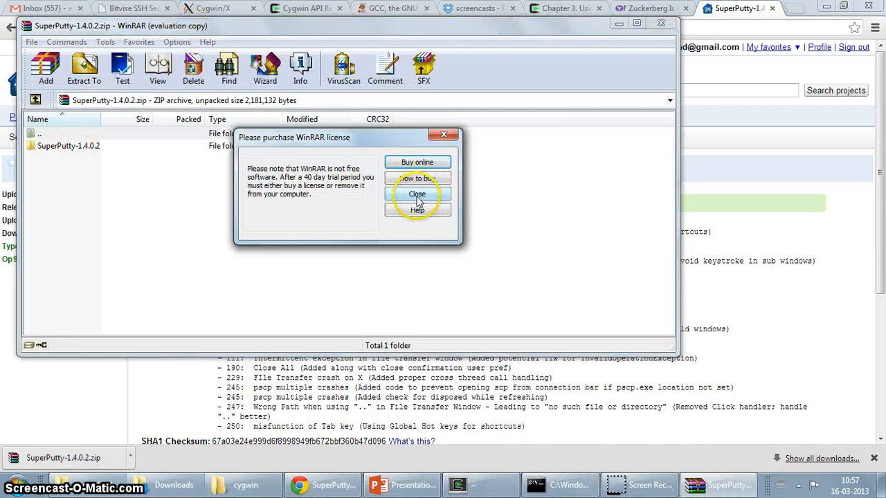
- Dismiss the WinRAR license purchase reminder
{"action": "left_click", "coordinate": [418, 193]}
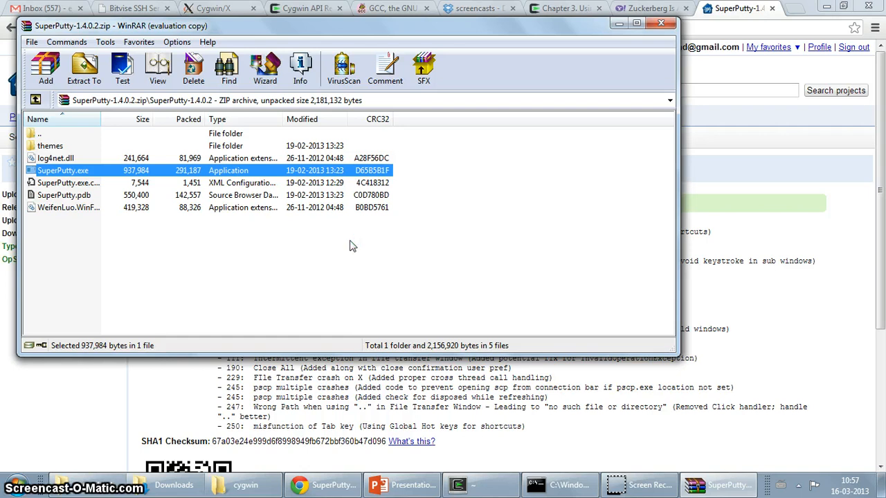
{"action": "mouse_move", "coordinate": [539, 356]}
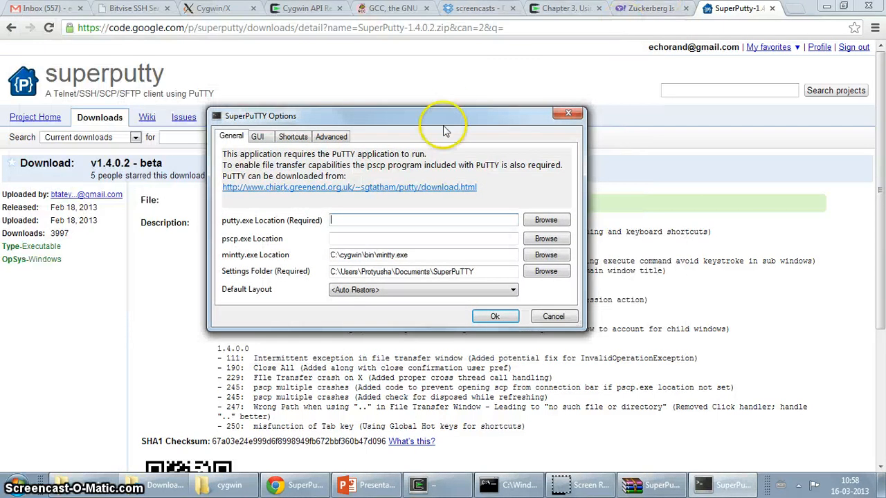
{"action": "mouse_move", "coordinate": [318, 207]}
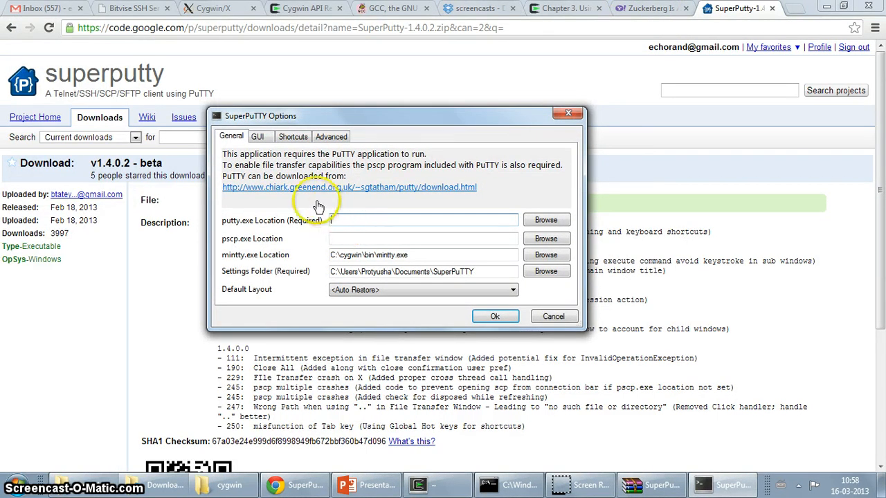
{"action": "mouse_move", "coordinate": [313, 192]}
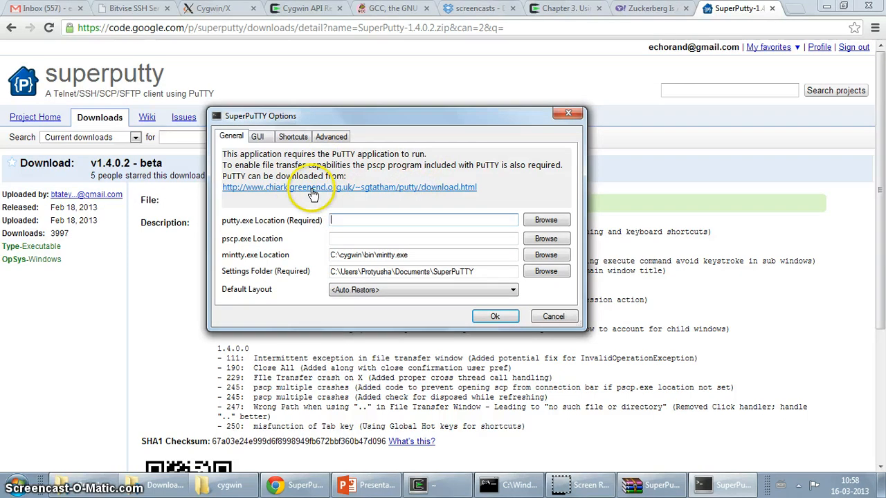
{"action": "mouse_move", "coordinate": [526, 227]}
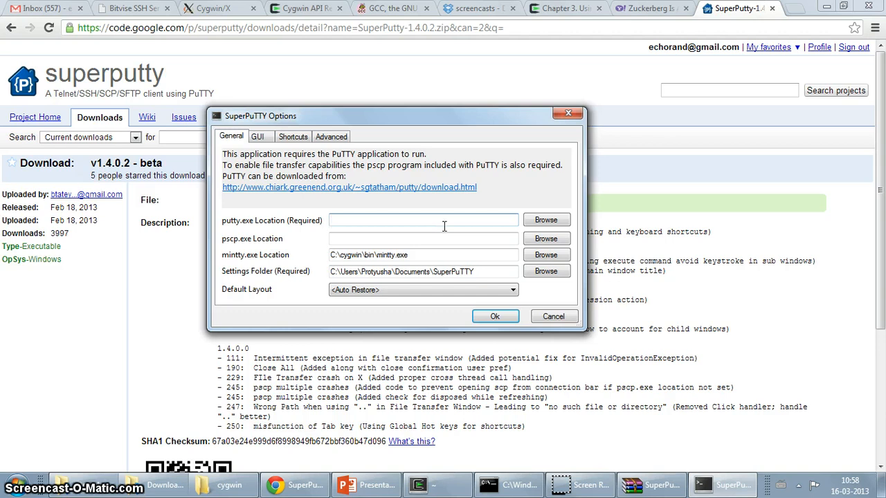
- Review the General and GUI tabs of SuperPuTTY Options, then open a blank Chrome tab
{"action": "left_click", "coordinate": [257, 136]}
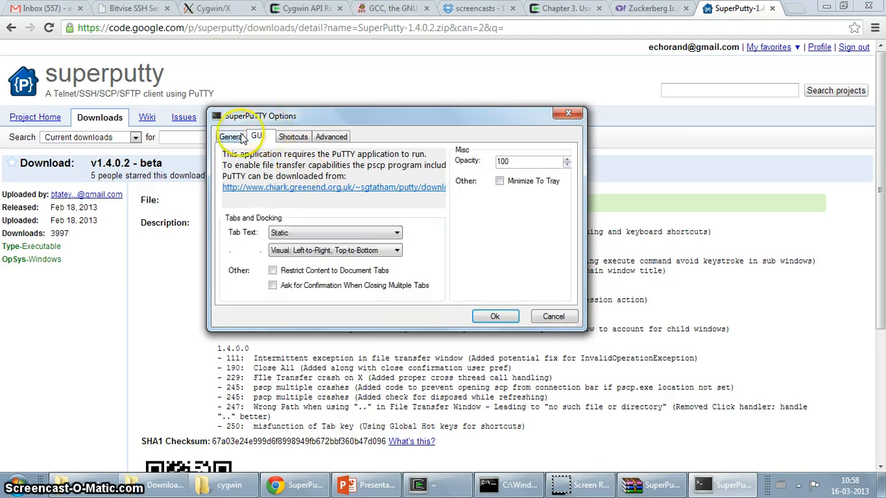
{"action": "left_click", "coordinate": [232, 137]}
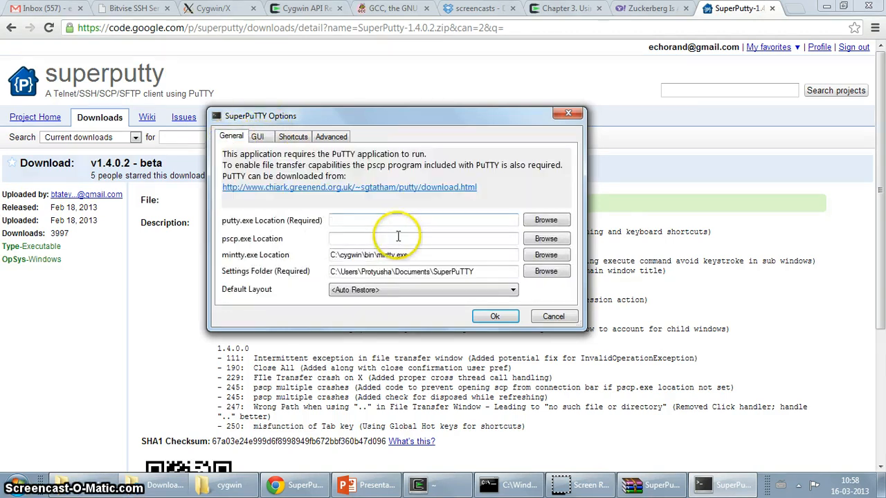
{"action": "left_click", "coordinate": [422, 220]}
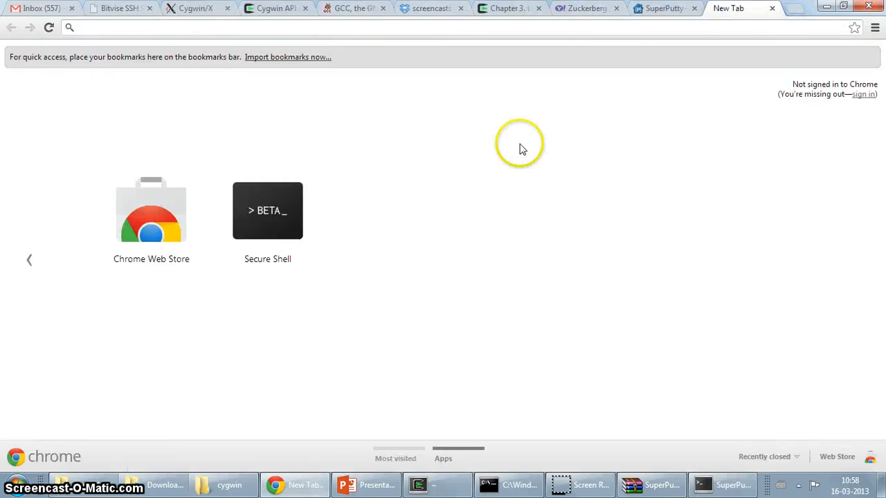
- Search Google for 'putty' and reach the official PuTTY site's download page
{"action": "type", "text": "putty"}
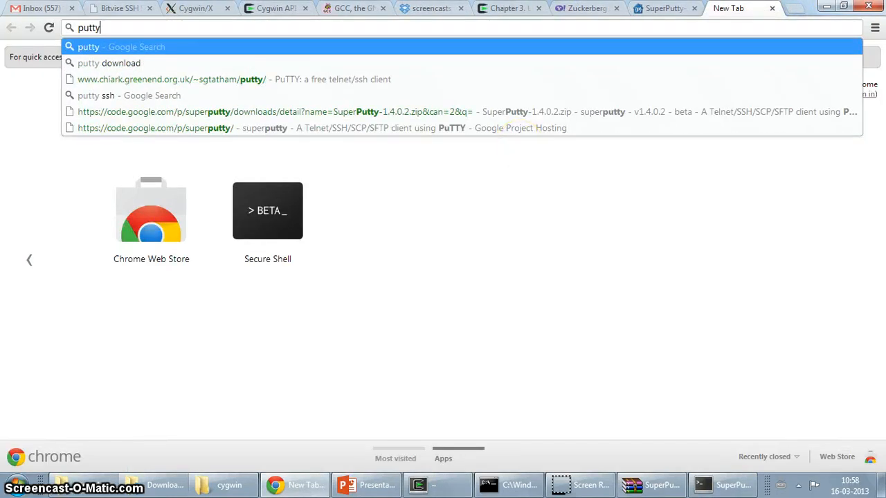
{"action": "key", "text": "Return"}
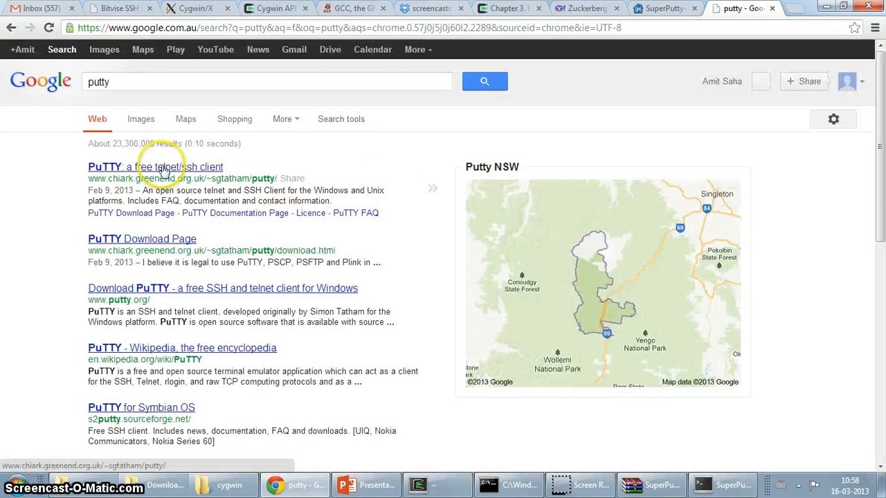
{"action": "left_click", "coordinate": [155, 167]}
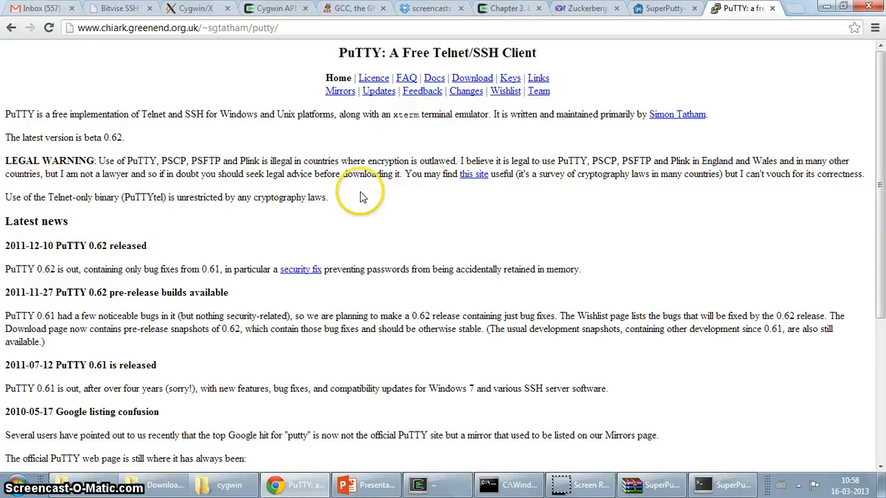
{"action": "mouse_move", "coordinate": [397, 96]}
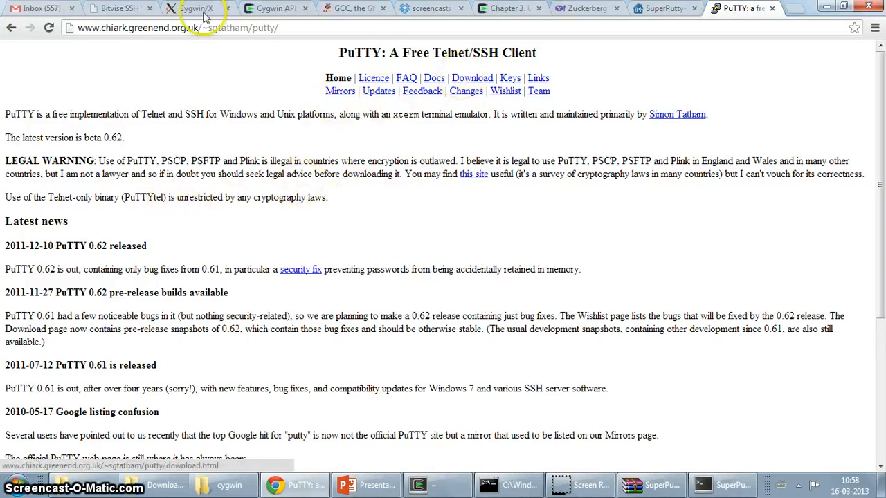
{"action": "left_click", "coordinate": [176, 28]}
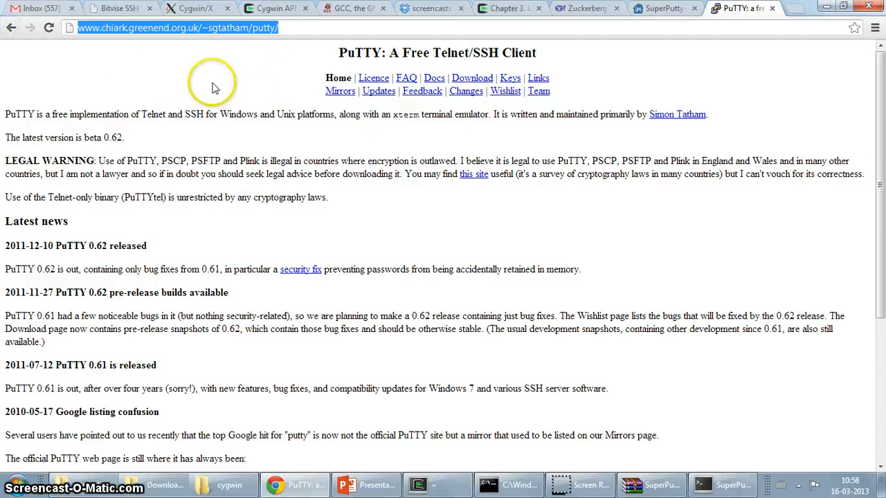
{"action": "left_click", "coordinate": [472, 77]}
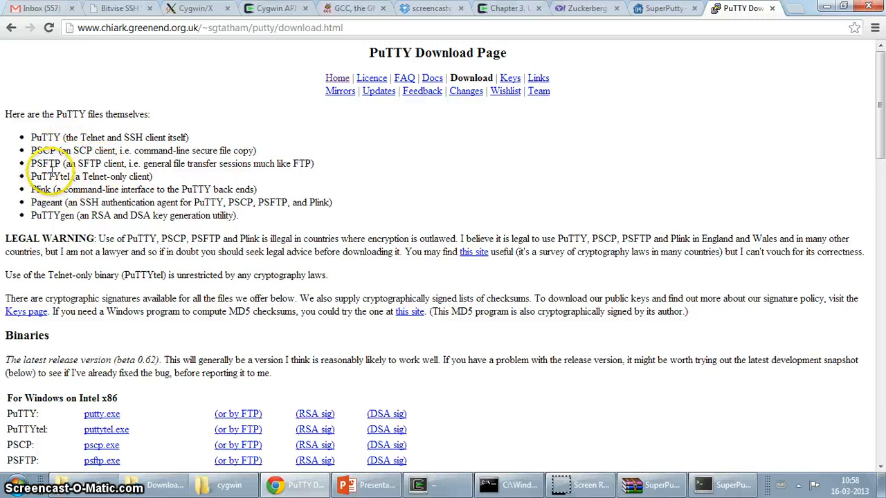
- Download putty-0.62-installer.exe from the Binaries section of the PuTTY download page
{"action": "scroll", "scroll_direction": "down", "scroll_amount": 3}
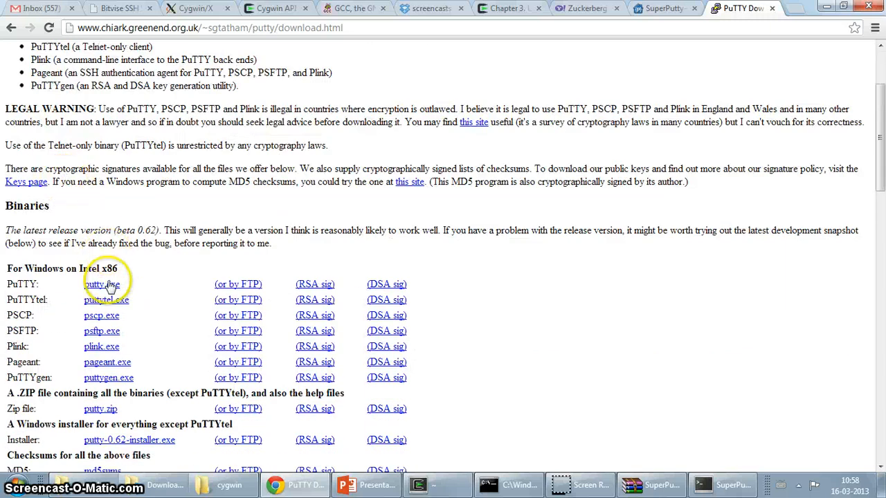
{"action": "scroll", "scroll_direction": "down", "scroll_amount": 3}
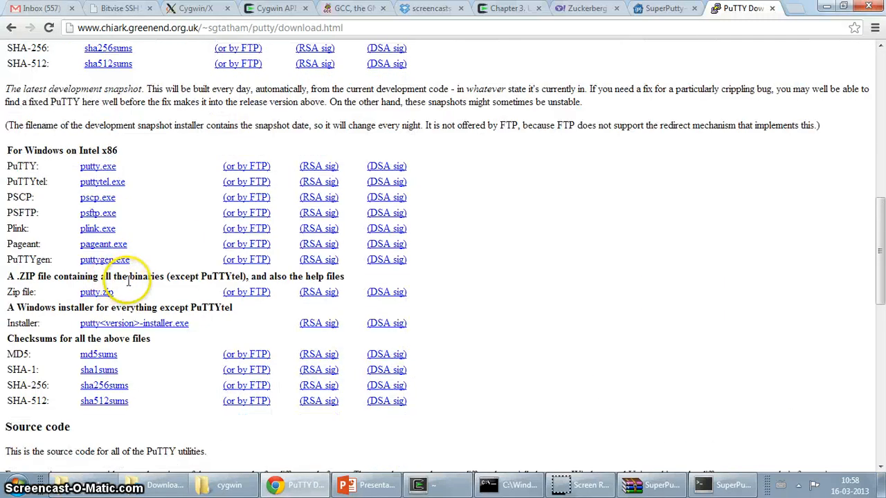
{"action": "scroll", "scroll_direction": "down", "scroll_amount": 3}
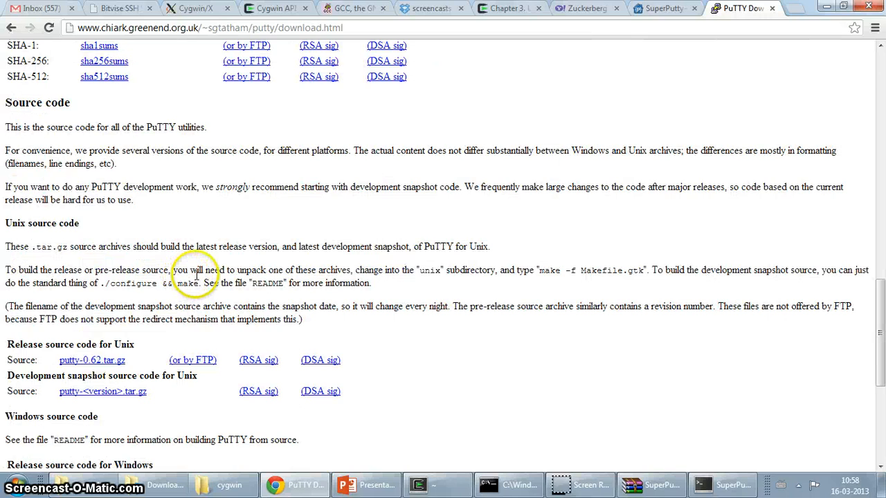
{"action": "scroll", "scroll_direction": "up", "scroll_amount": 3}
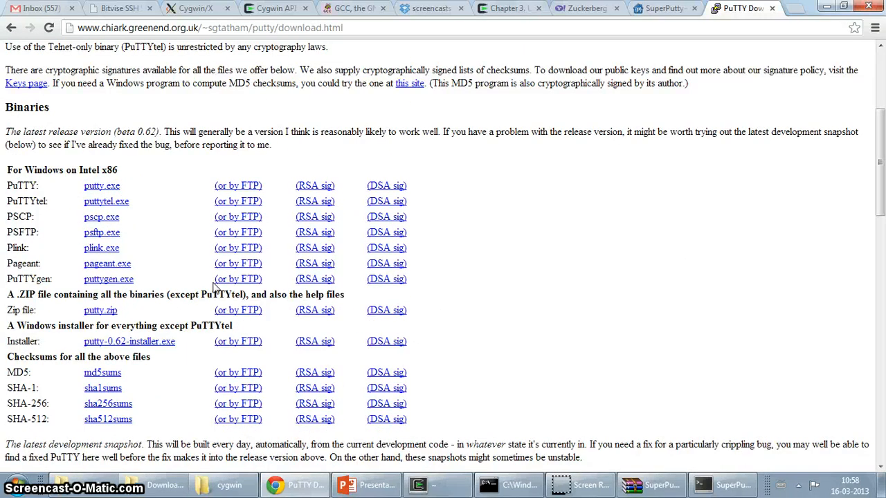
{"action": "scroll", "scroll_direction": "up", "scroll_amount": 3}
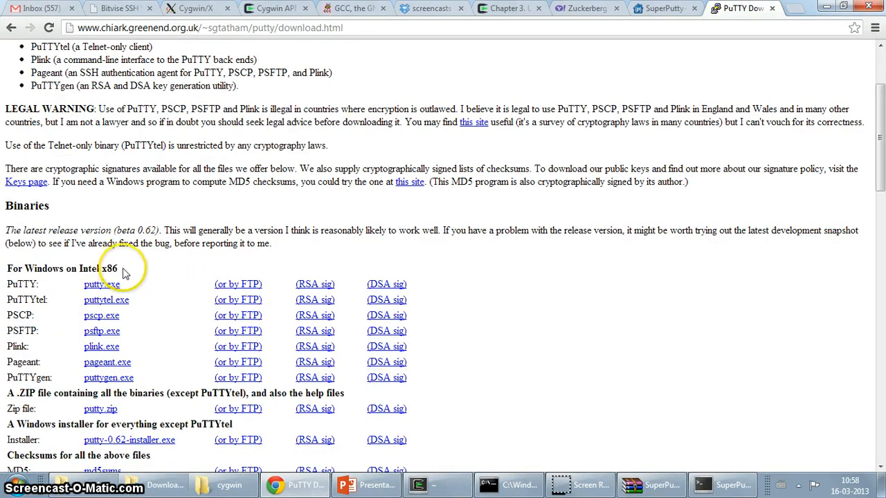
{"action": "scroll", "scroll_direction": "down", "scroll_amount": 3}
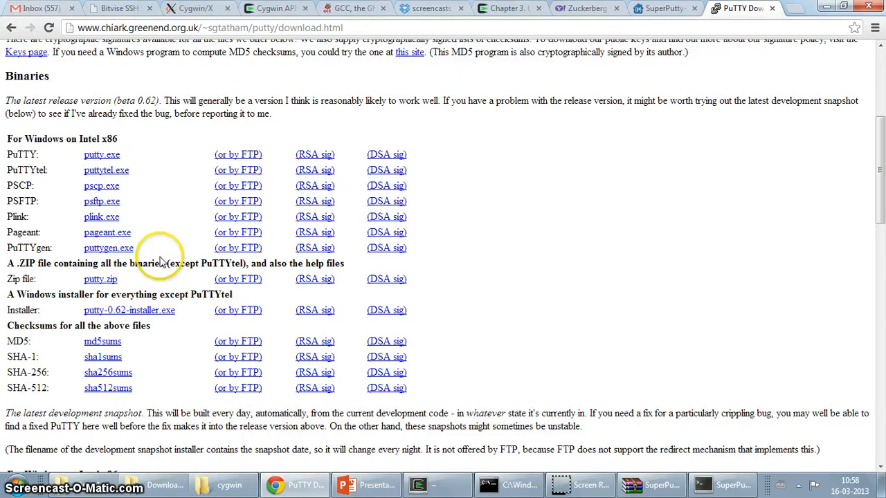
{"action": "mouse_move", "coordinate": [161, 260]}
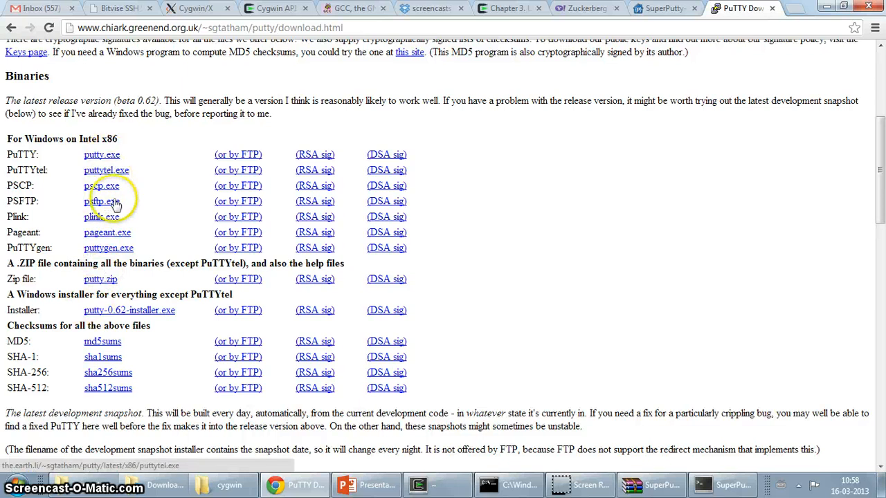
{"action": "mouse_move", "coordinate": [130, 310]}
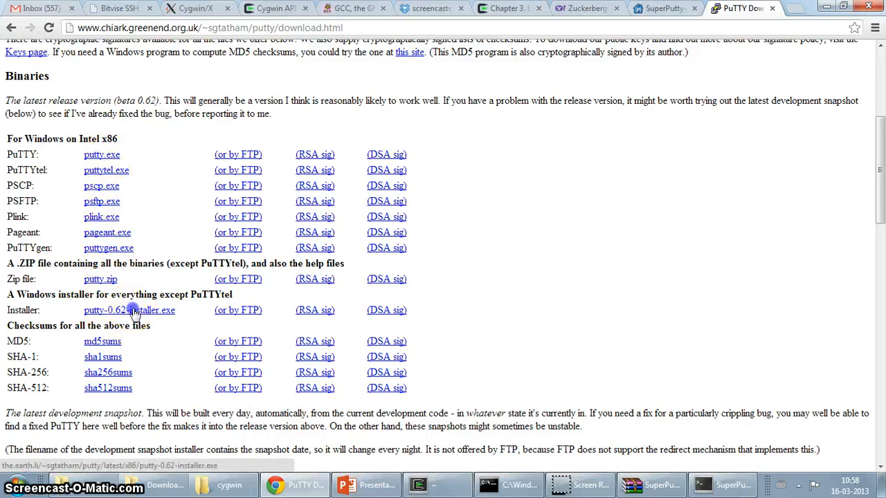
{"action": "left_click", "coordinate": [129, 309]}
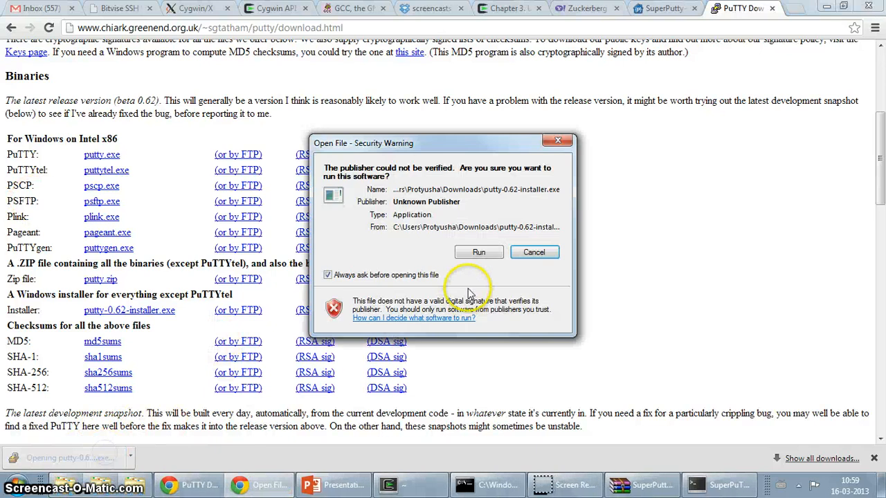
- Install PuTTY 0.62 with default folders and a Quick Launch shortcut, then close the README
{"action": "left_click", "coordinate": [478, 252]}
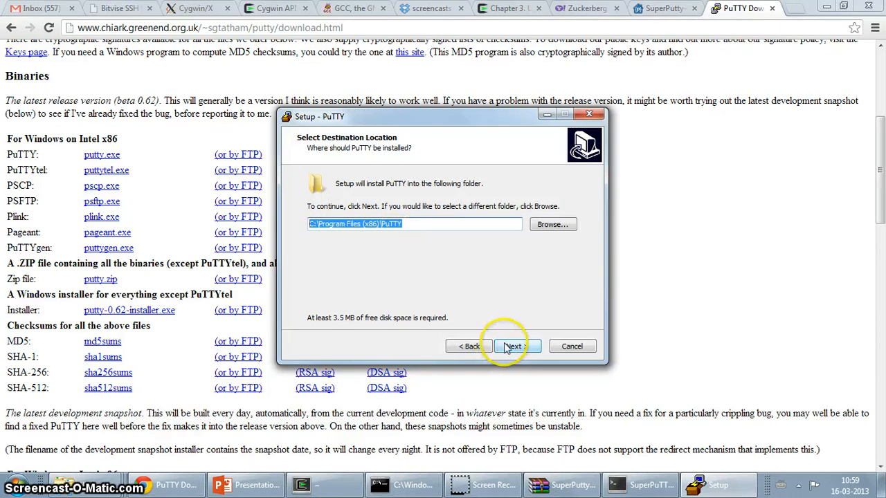
{"action": "left_click", "coordinate": [514, 346]}
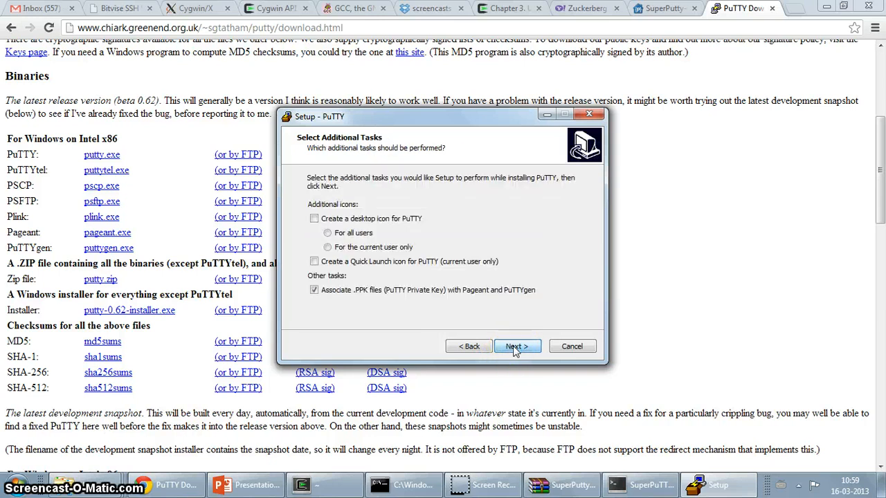
{"action": "left_click", "coordinate": [517, 346]}
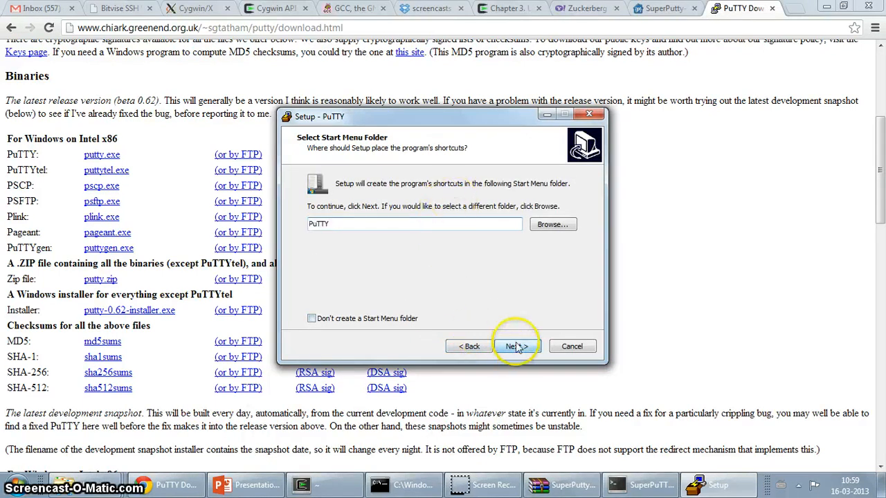
{"action": "left_click", "coordinate": [516, 346]}
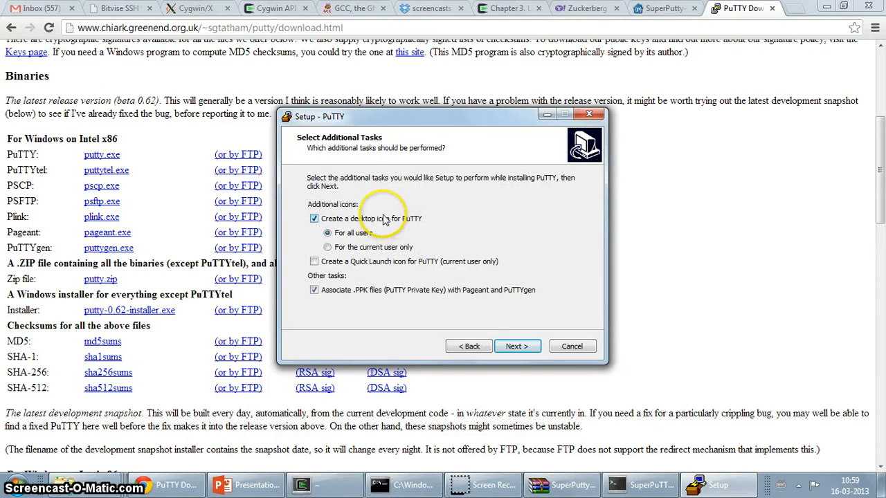
{"action": "left_click", "coordinate": [314, 261]}
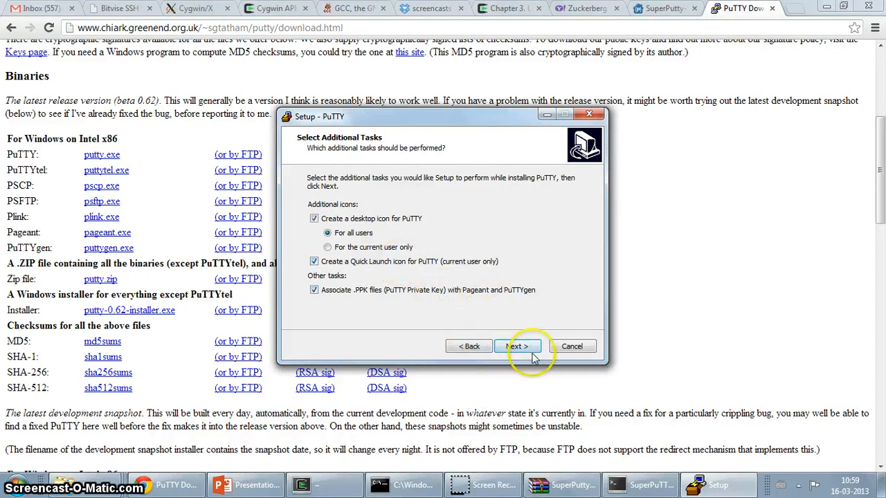
{"action": "left_click", "coordinate": [517, 346]}
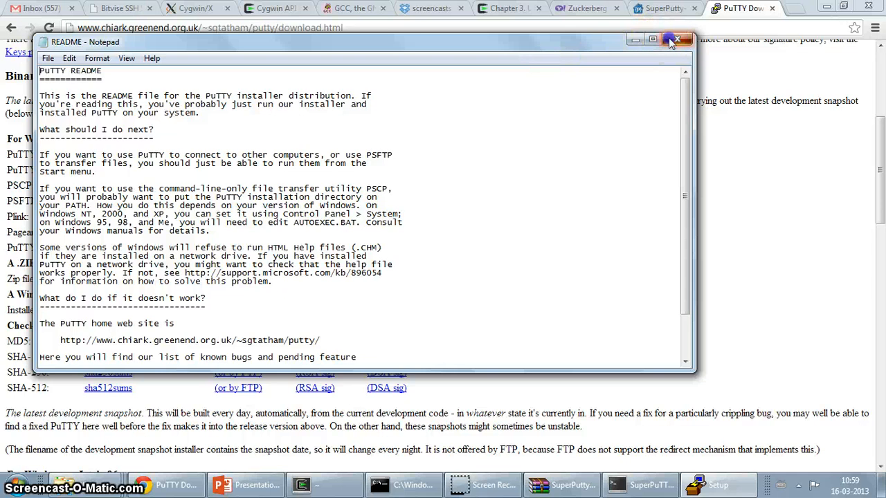
{"action": "left_click", "coordinate": [677, 41]}
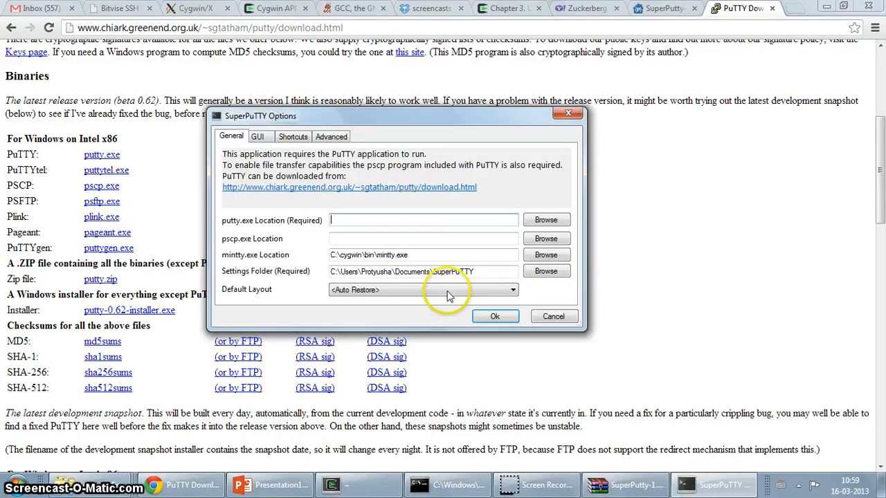
{"action": "mouse_move", "coordinate": [546, 220]}
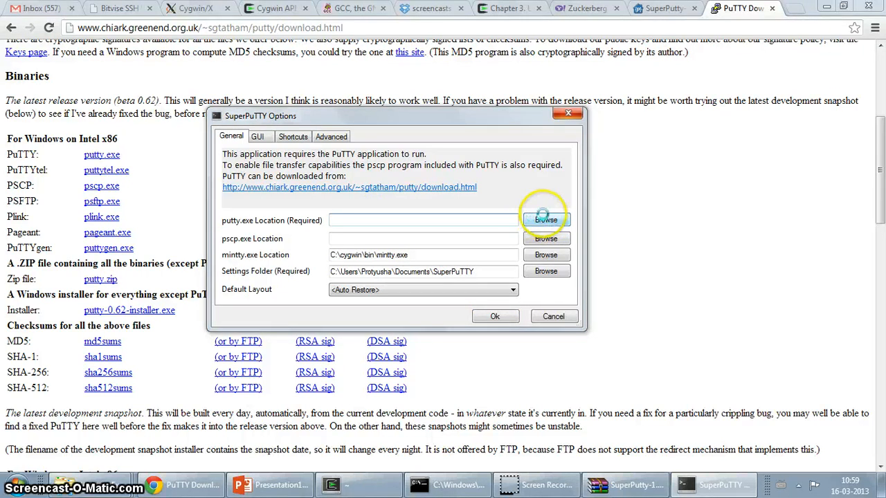
- Set the putty.exe location to C:\Program Files (x86)\PuTTY\putty.exe
{"action": "left_click", "coordinate": [546, 221]}
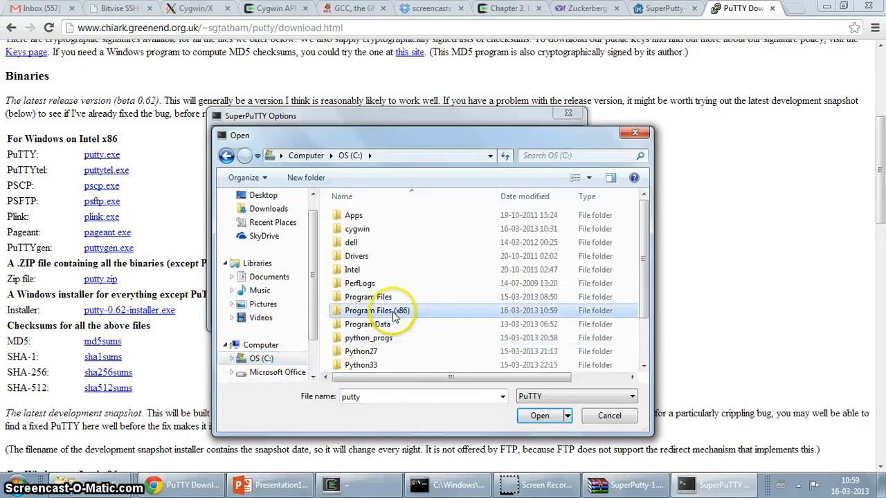
{"action": "double_click", "coordinate": [378, 310]}
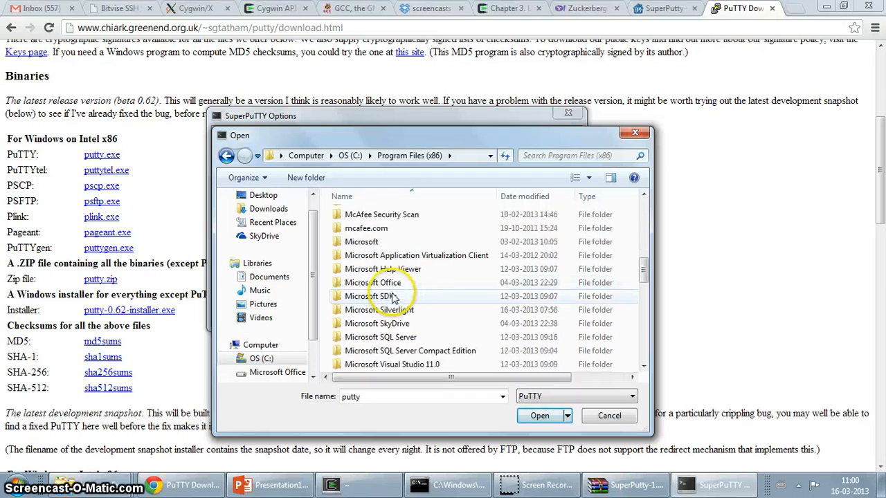
{"action": "scroll", "scroll_direction": "down", "scroll_amount": 3}
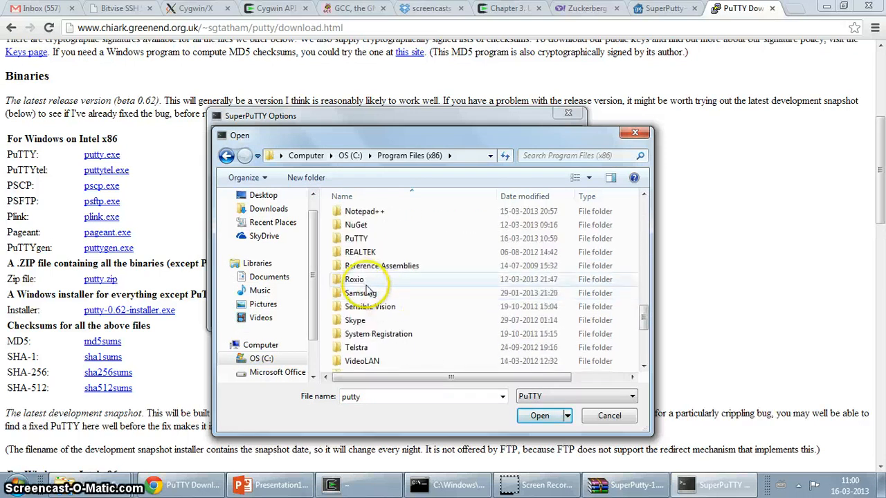
{"action": "double_click", "coordinate": [357, 238]}
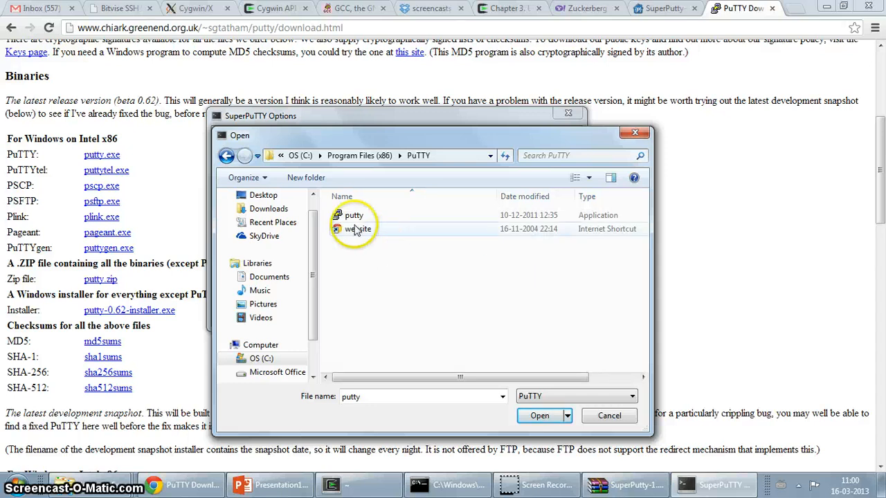
{"action": "left_click", "coordinate": [353, 215]}
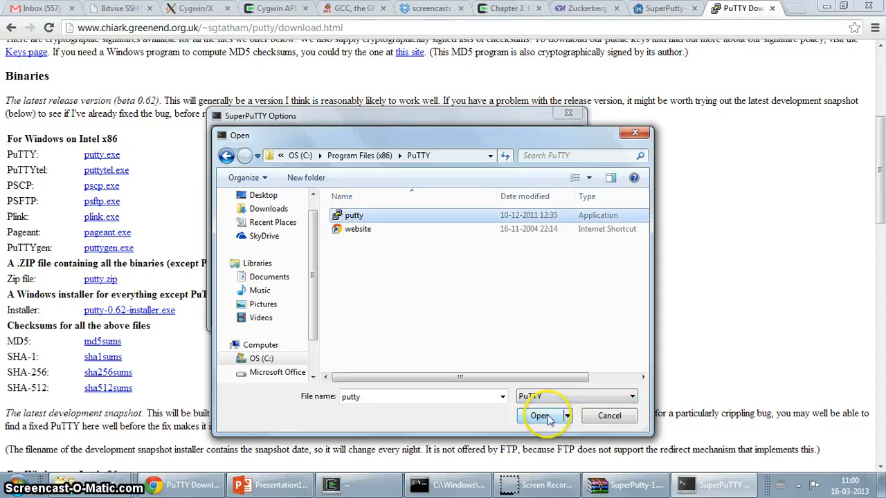
{"action": "left_click", "coordinate": [541, 415]}
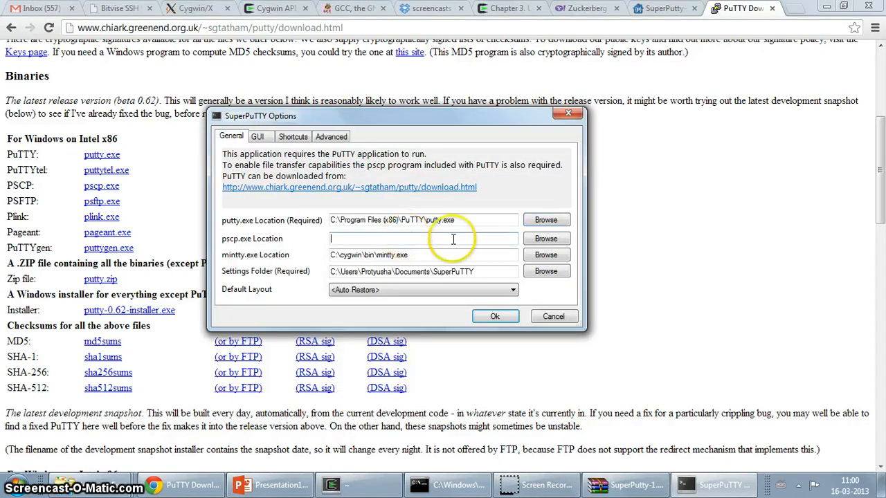
- Set the pscp.exe location to pscp.exe in the same PuTTY folder
{"action": "left_click", "coordinate": [546, 239]}
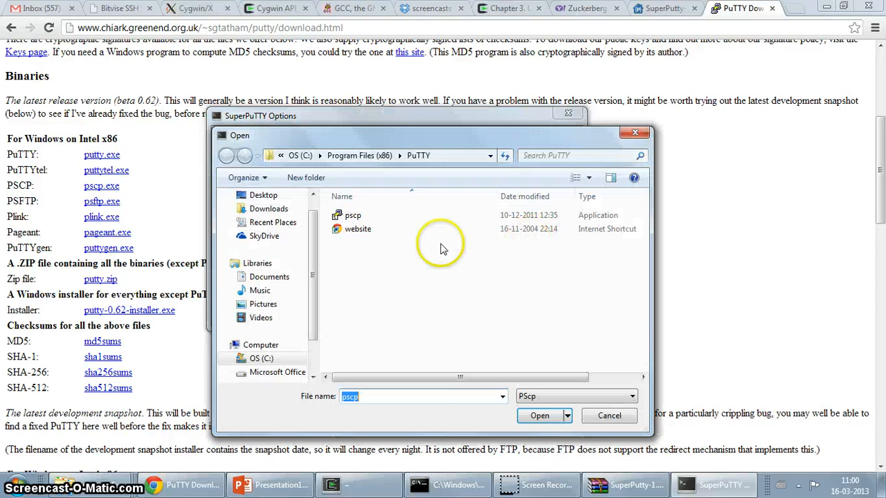
{"action": "left_click", "coordinate": [353, 215]}
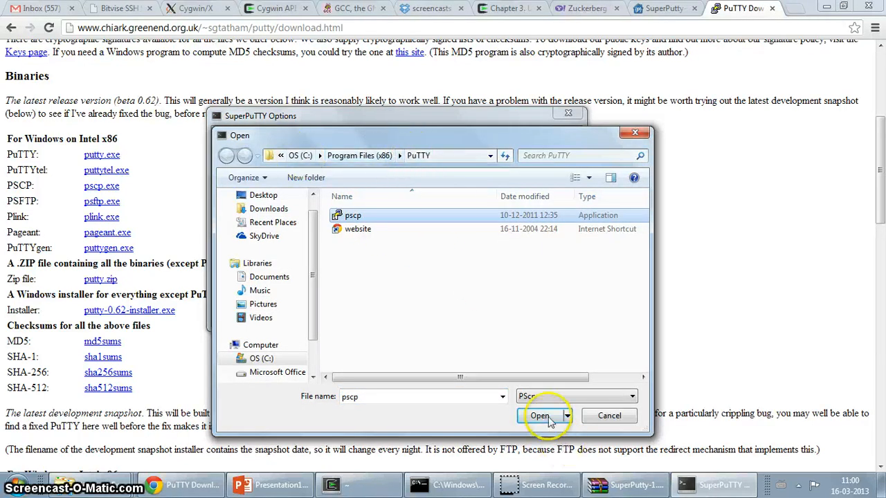
{"action": "left_click", "coordinate": [539, 416]}
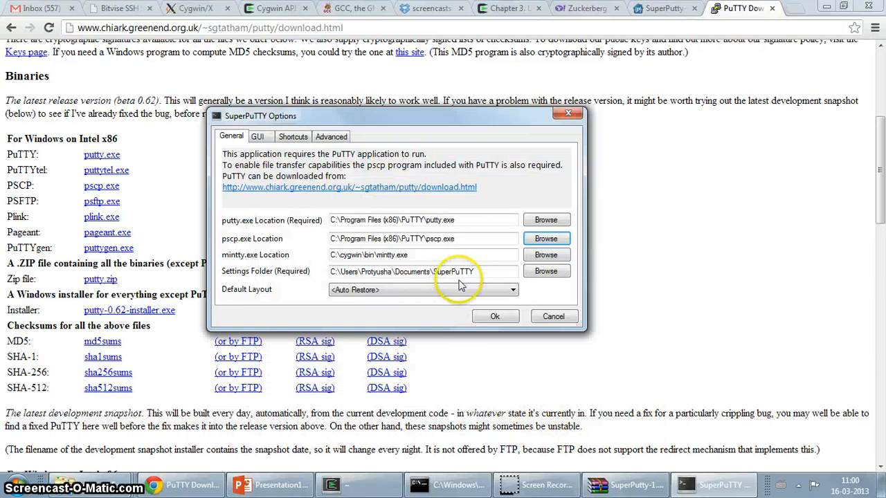
{"action": "left_click", "coordinate": [513, 289]}
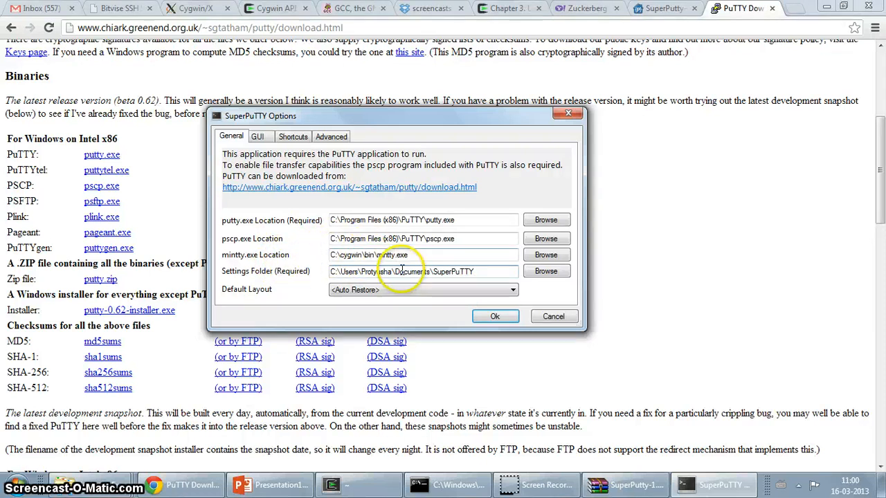
- Look over the Advanced options tab and accept SuperPuTTY's options with Ok
{"action": "left_click", "coordinate": [422, 272]}
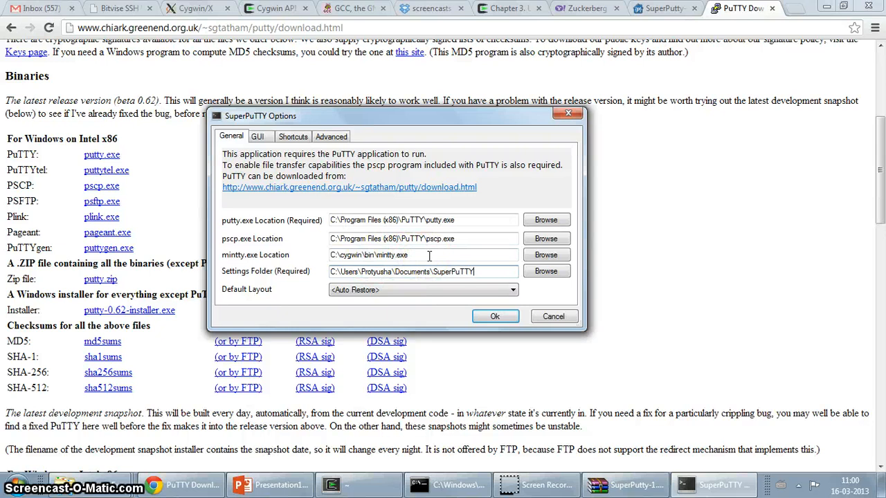
{"action": "left_click", "coordinate": [258, 136]}
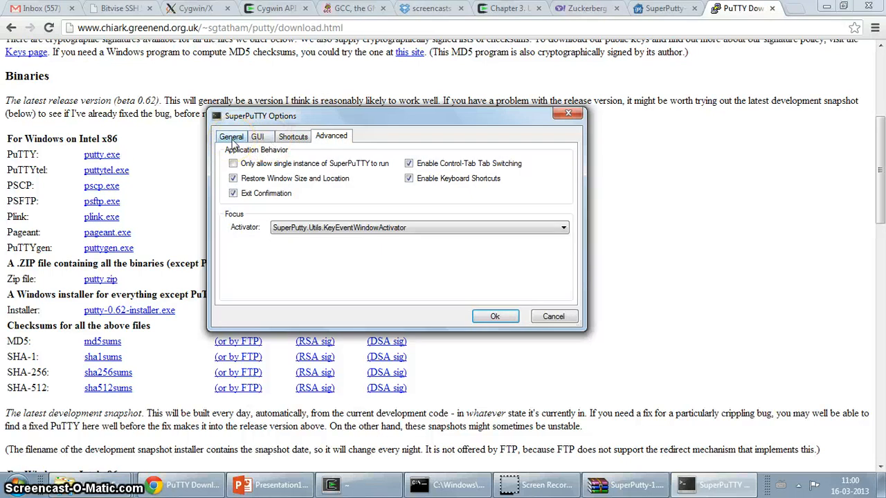
{"action": "left_click", "coordinate": [495, 316]}
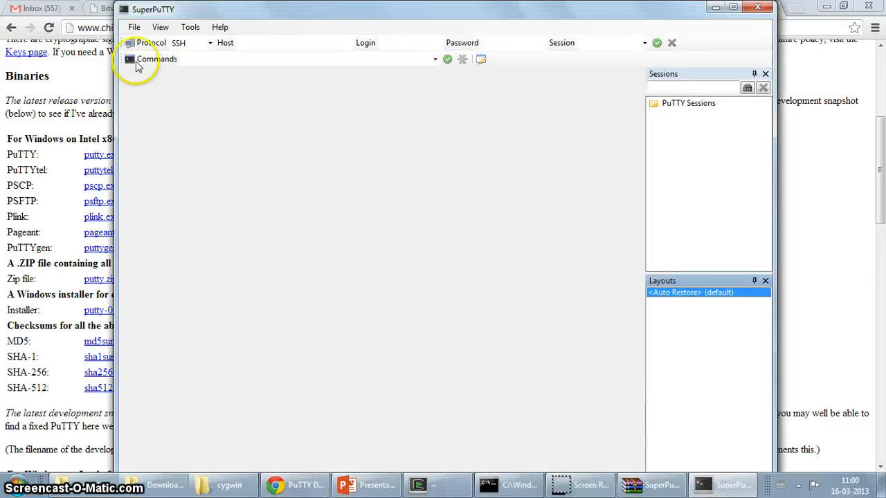
- Enter host 10.0.0.3, select SSH, fill in the login credentials, and connect
{"action": "left_click", "coordinate": [305, 59]}
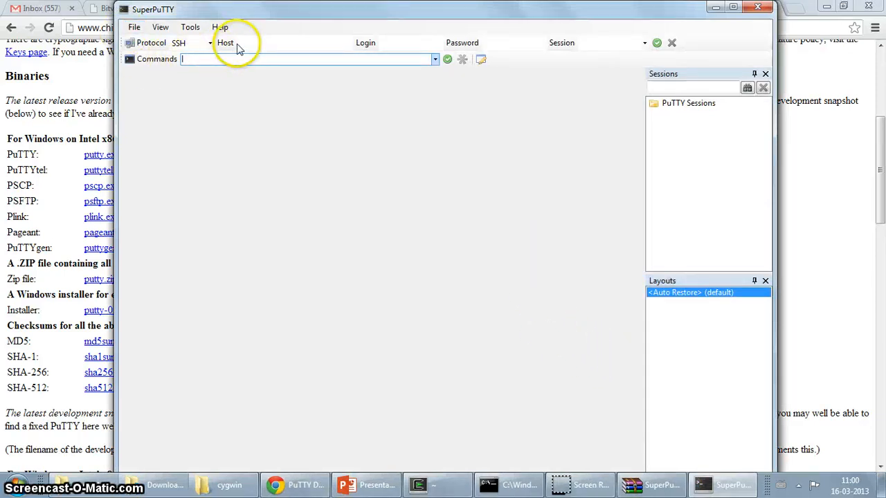
{"action": "left_click", "coordinate": [294, 43]}
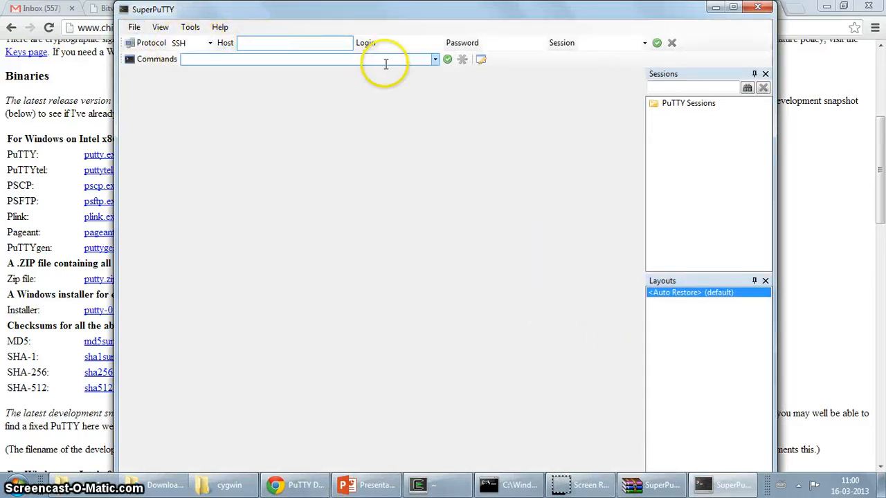
{"action": "type", "text": "10.0.0."}
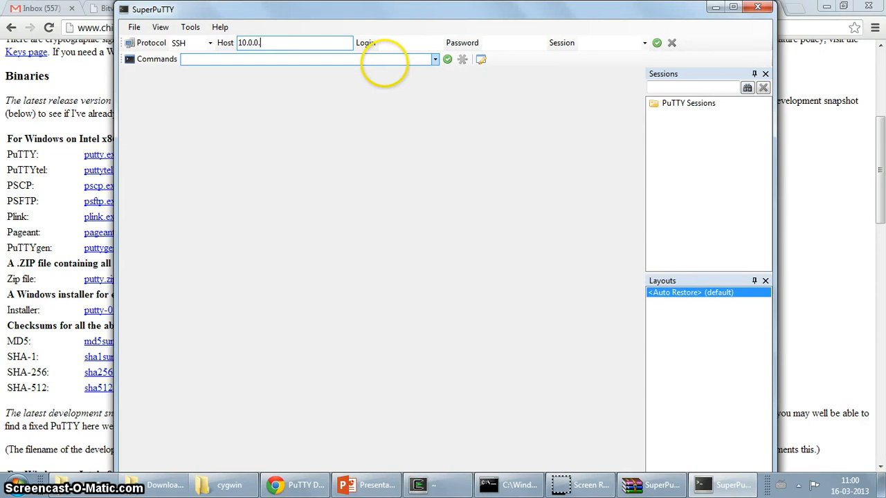
{"action": "type", "text": "3"}
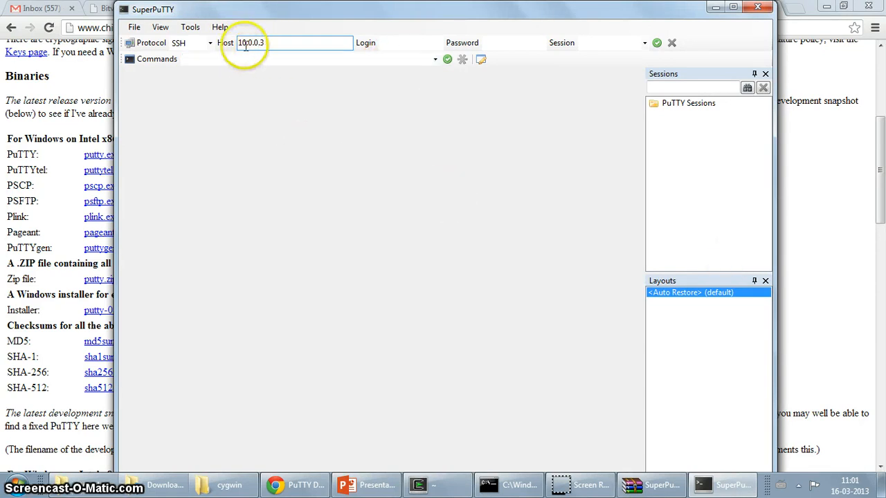
{"action": "left_click", "coordinate": [209, 42]}
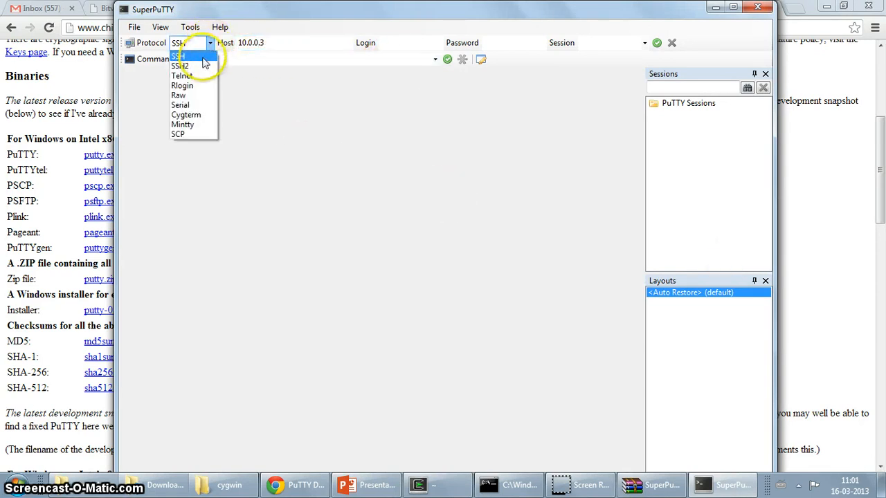
{"action": "left_click", "coordinate": [181, 54]}
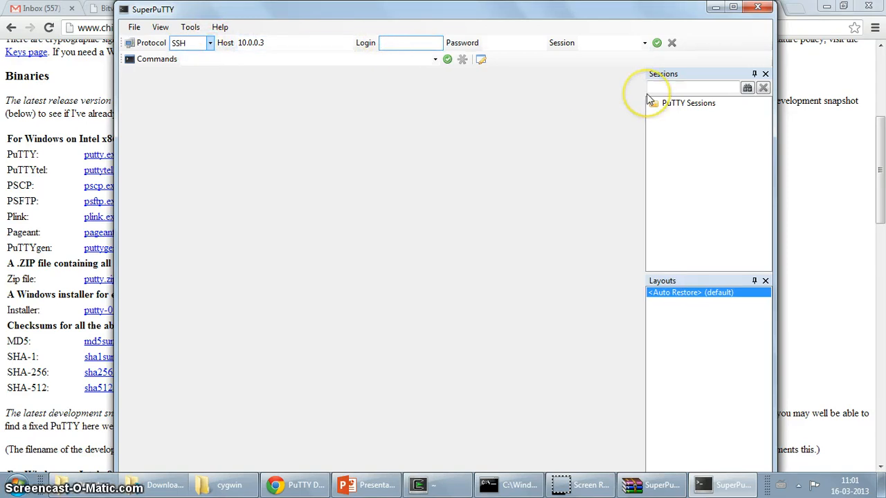
{"action": "type", "text": "gene"}
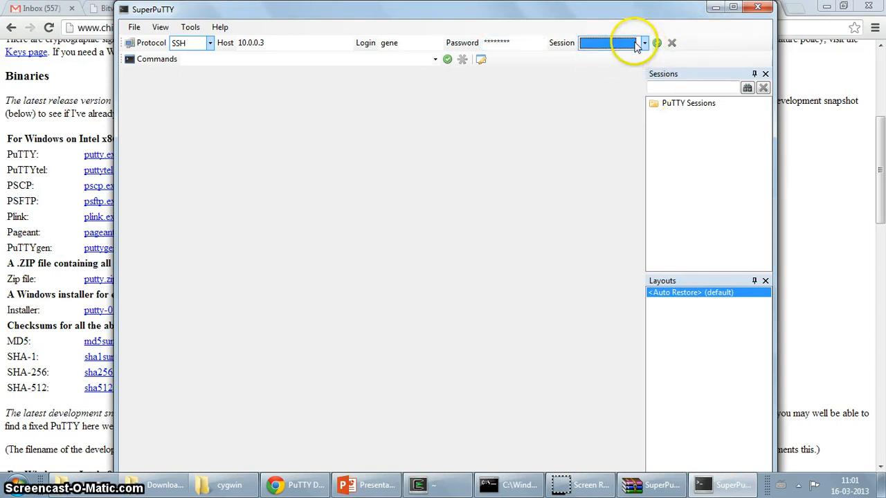
{"action": "left_click", "coordinate": [656, 43]}
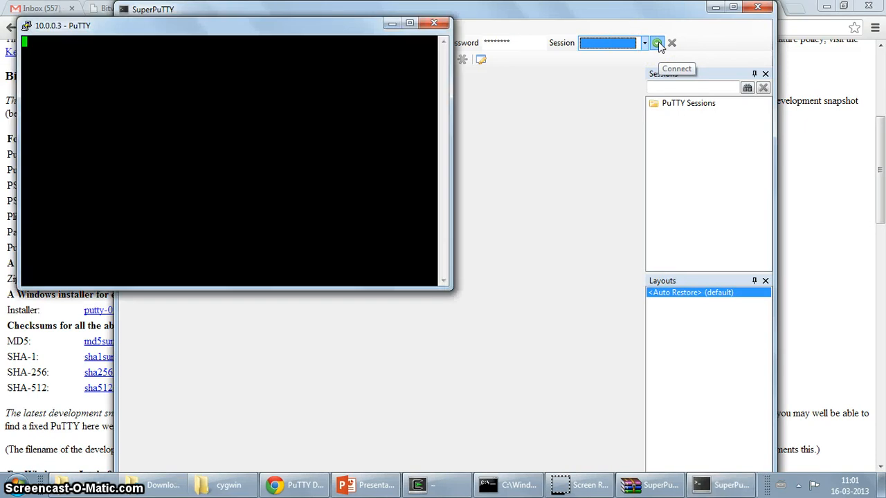
{"action": "left_click", "coordinate": [657, 43]}
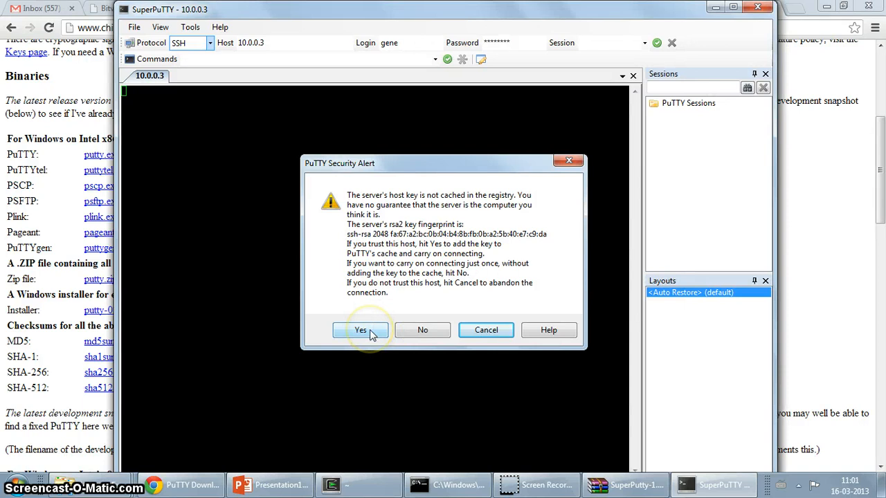
- Accept and cache the 10.0.0.3 server's host key in the PuTTY Security Alert
{"action": "left_click", "coordinate": [360, 330]}
{"action": "type", "text": "uname -a"}
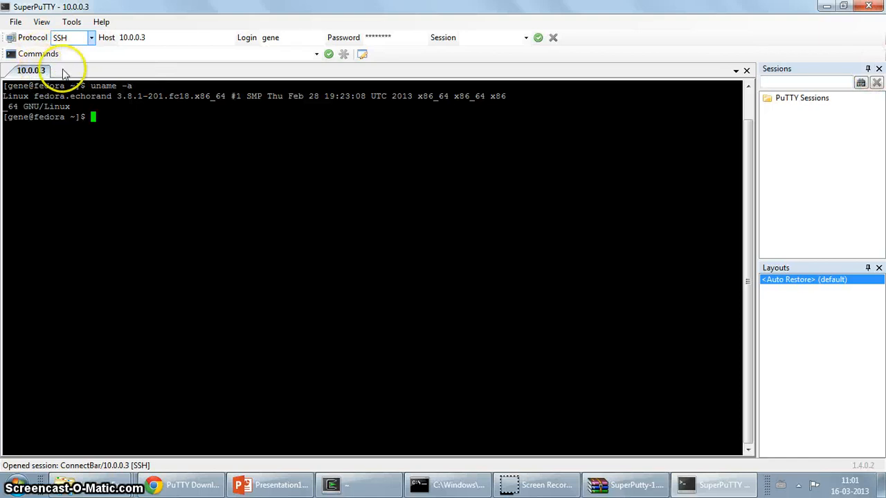
{"action": "mouse_move", "coordinate": [456, 41]}
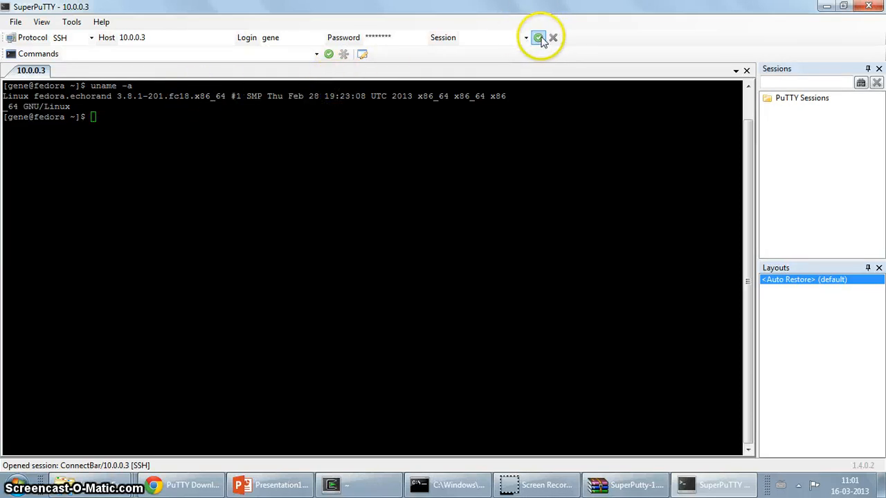
- Open a second 10.0.0.3 session tab and run a command in the first session
{"action": "left_click", "coordinate": [538, 37]}
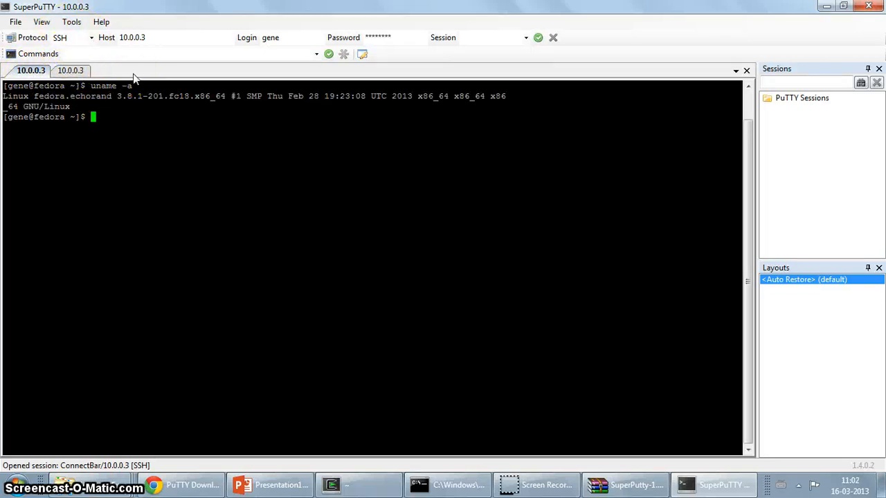
{"action": "type", "text": "cl"}
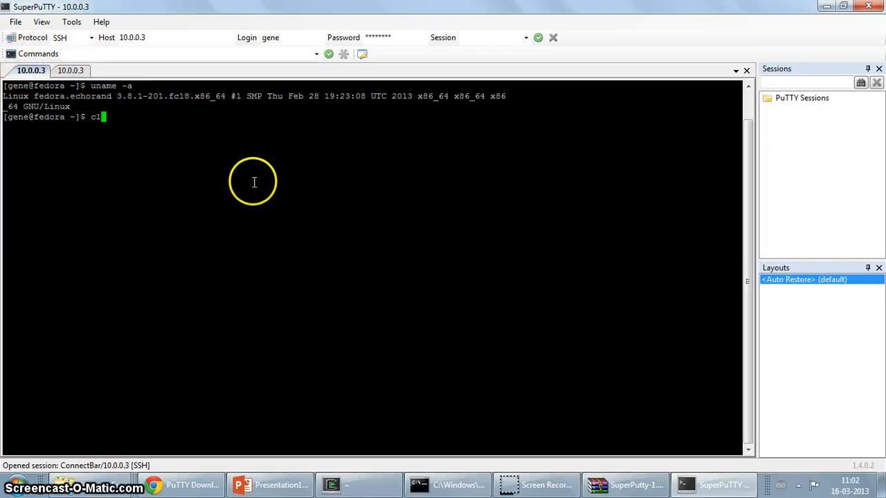
{"action": "key", "text": "Return"}
{"action": "type", "text": "ls"}
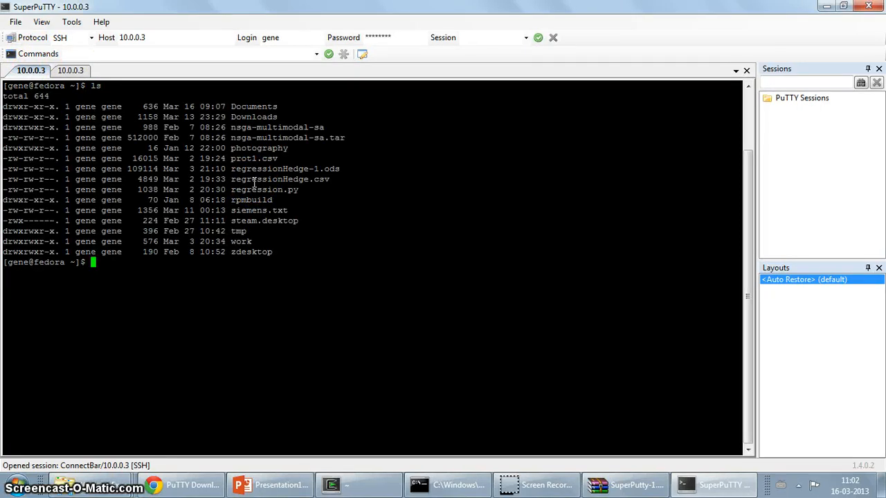
{"action": "left_click", "coordinate": [91, 38]}
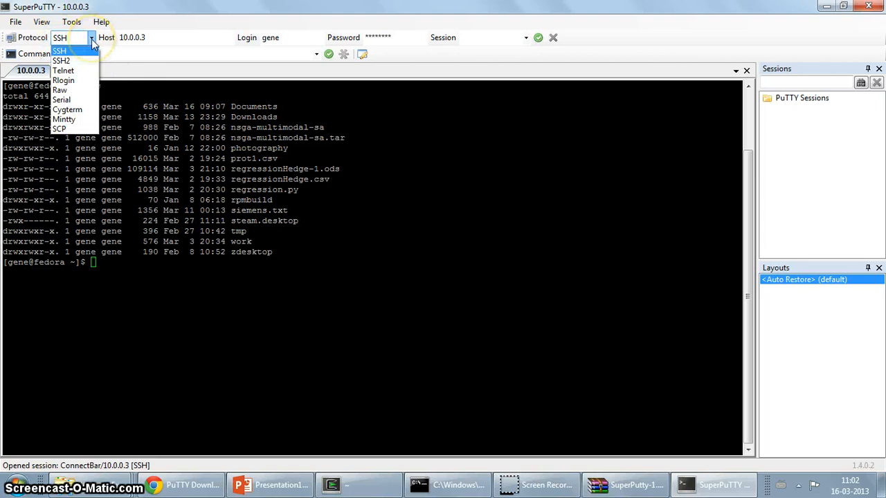
{"action": "mouse_move", "coordinate": [79, 70]}
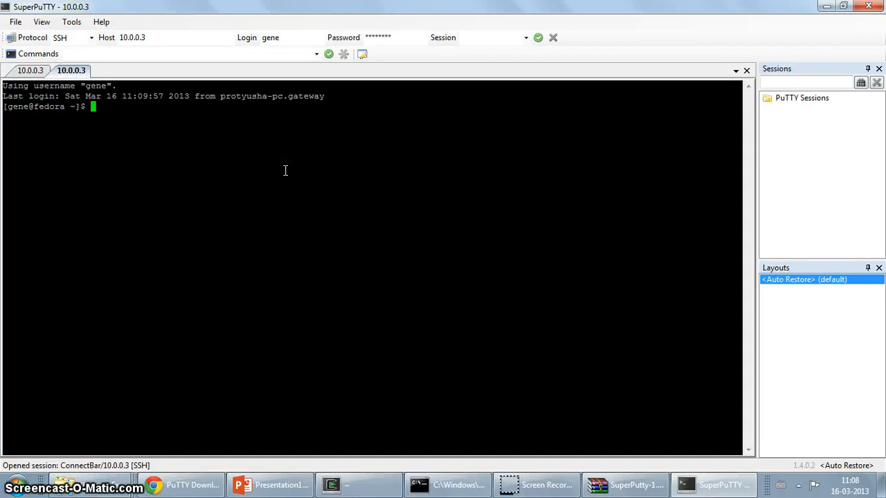
- In the first 10.0.0.3 tab, launch emacs -nw foo and type a line of text
{"action": "left_click", "coordinate": [31, 70]}
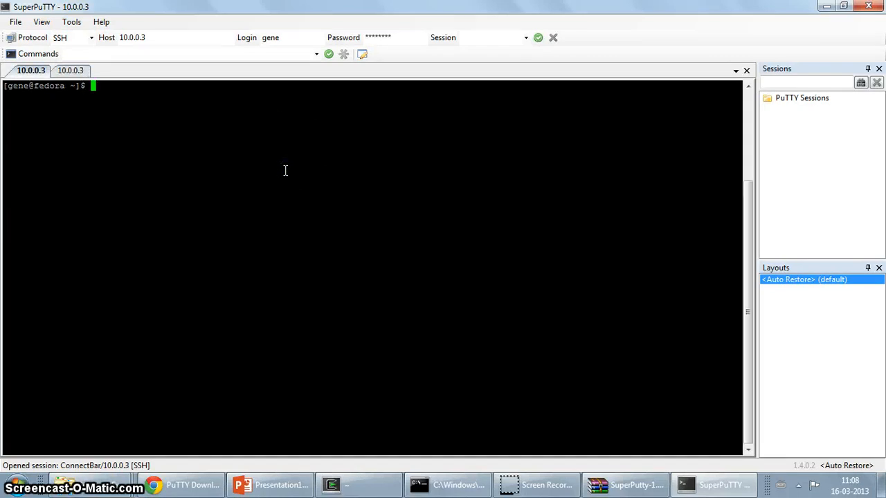
{"action": "left_click", "coordinate": [71, 70]}
{"action": "type", "text": "e"}
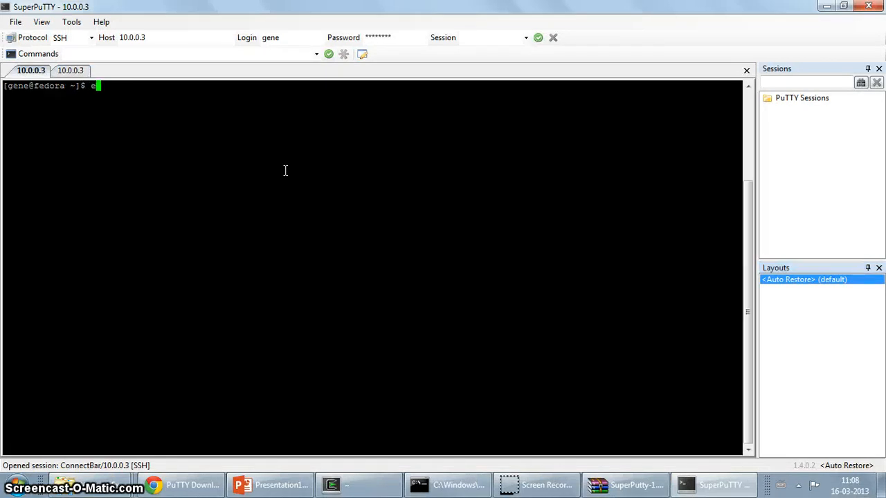
{"action": "type", "text": "macs -nw foo"}
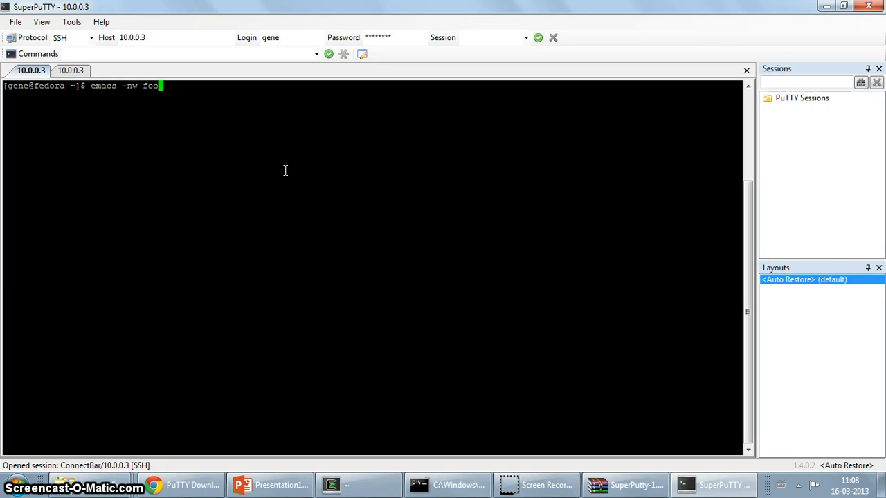
{"action": "key", "text": "Return"}
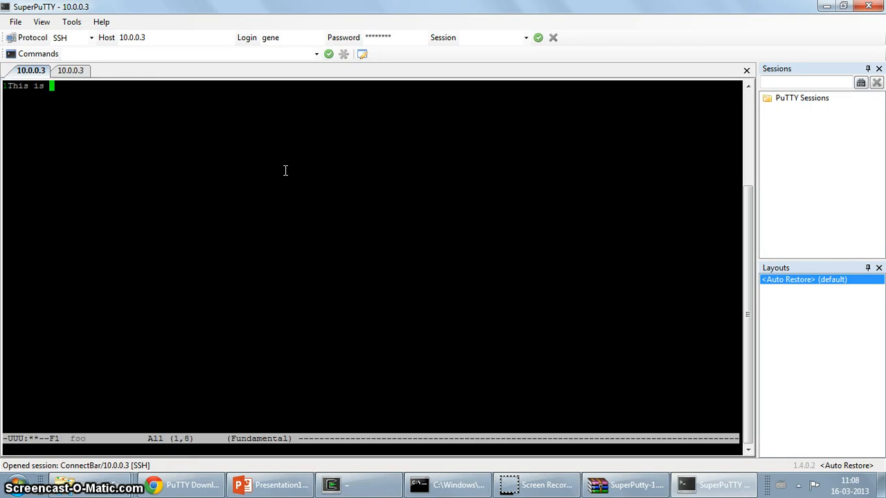
{"action": "type", "text": "SuperP"}
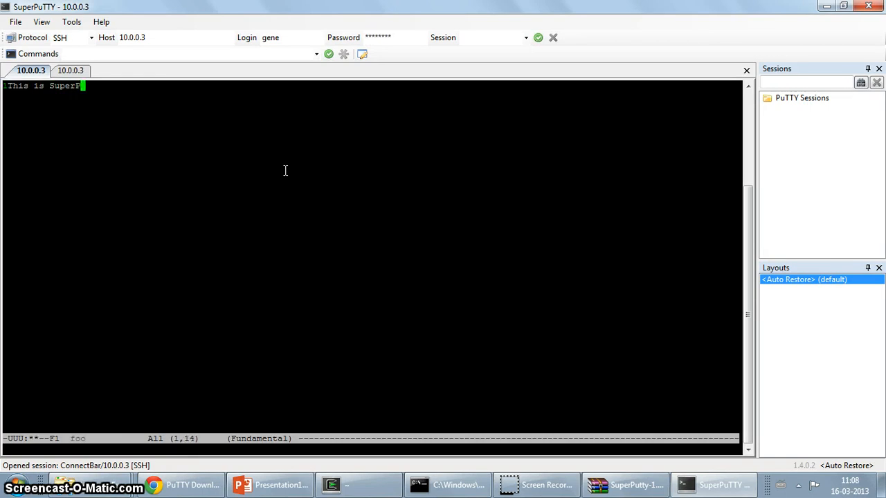
{"action": "type", "text": "TTY"}
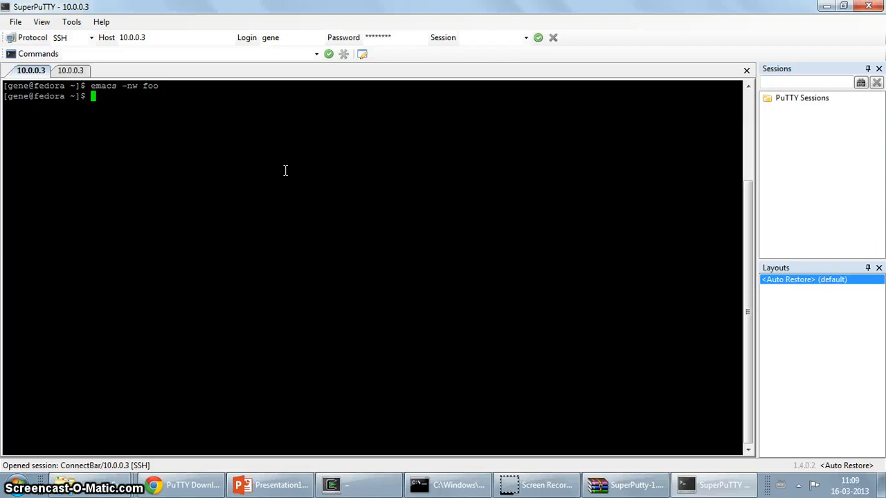
{"action": "mouse_move", "coordinate": [623, 484]}
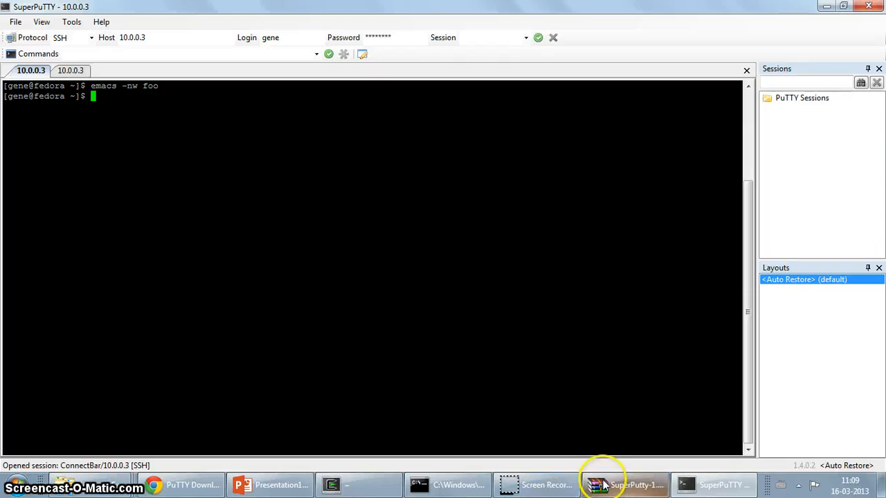
{"action": "mouse_move", "coordinate": [536, 485]}
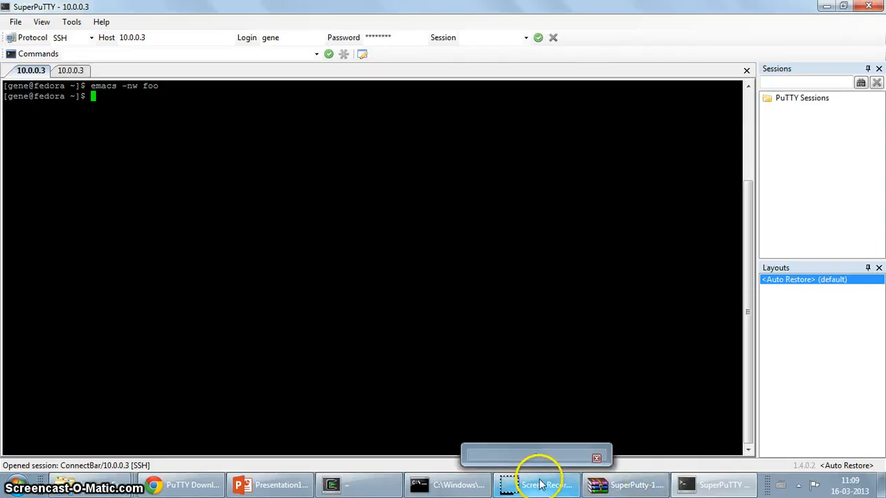